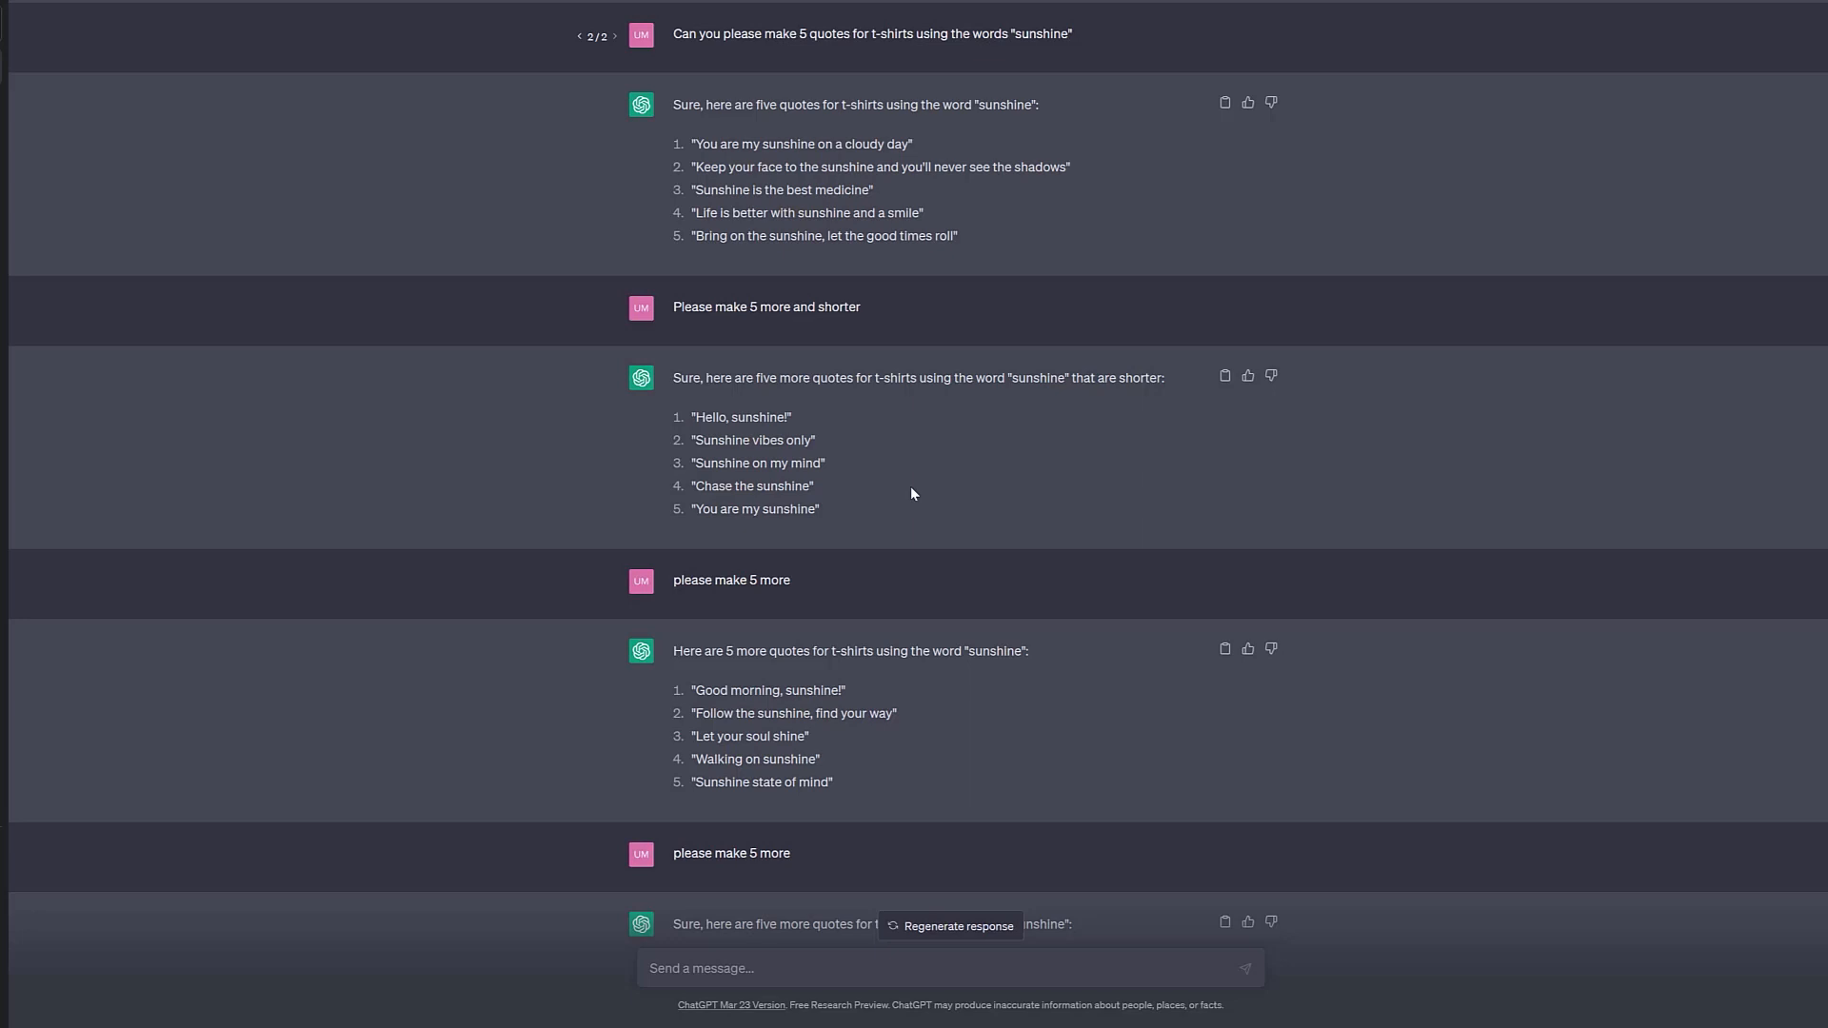
mouse_move(900, 465)
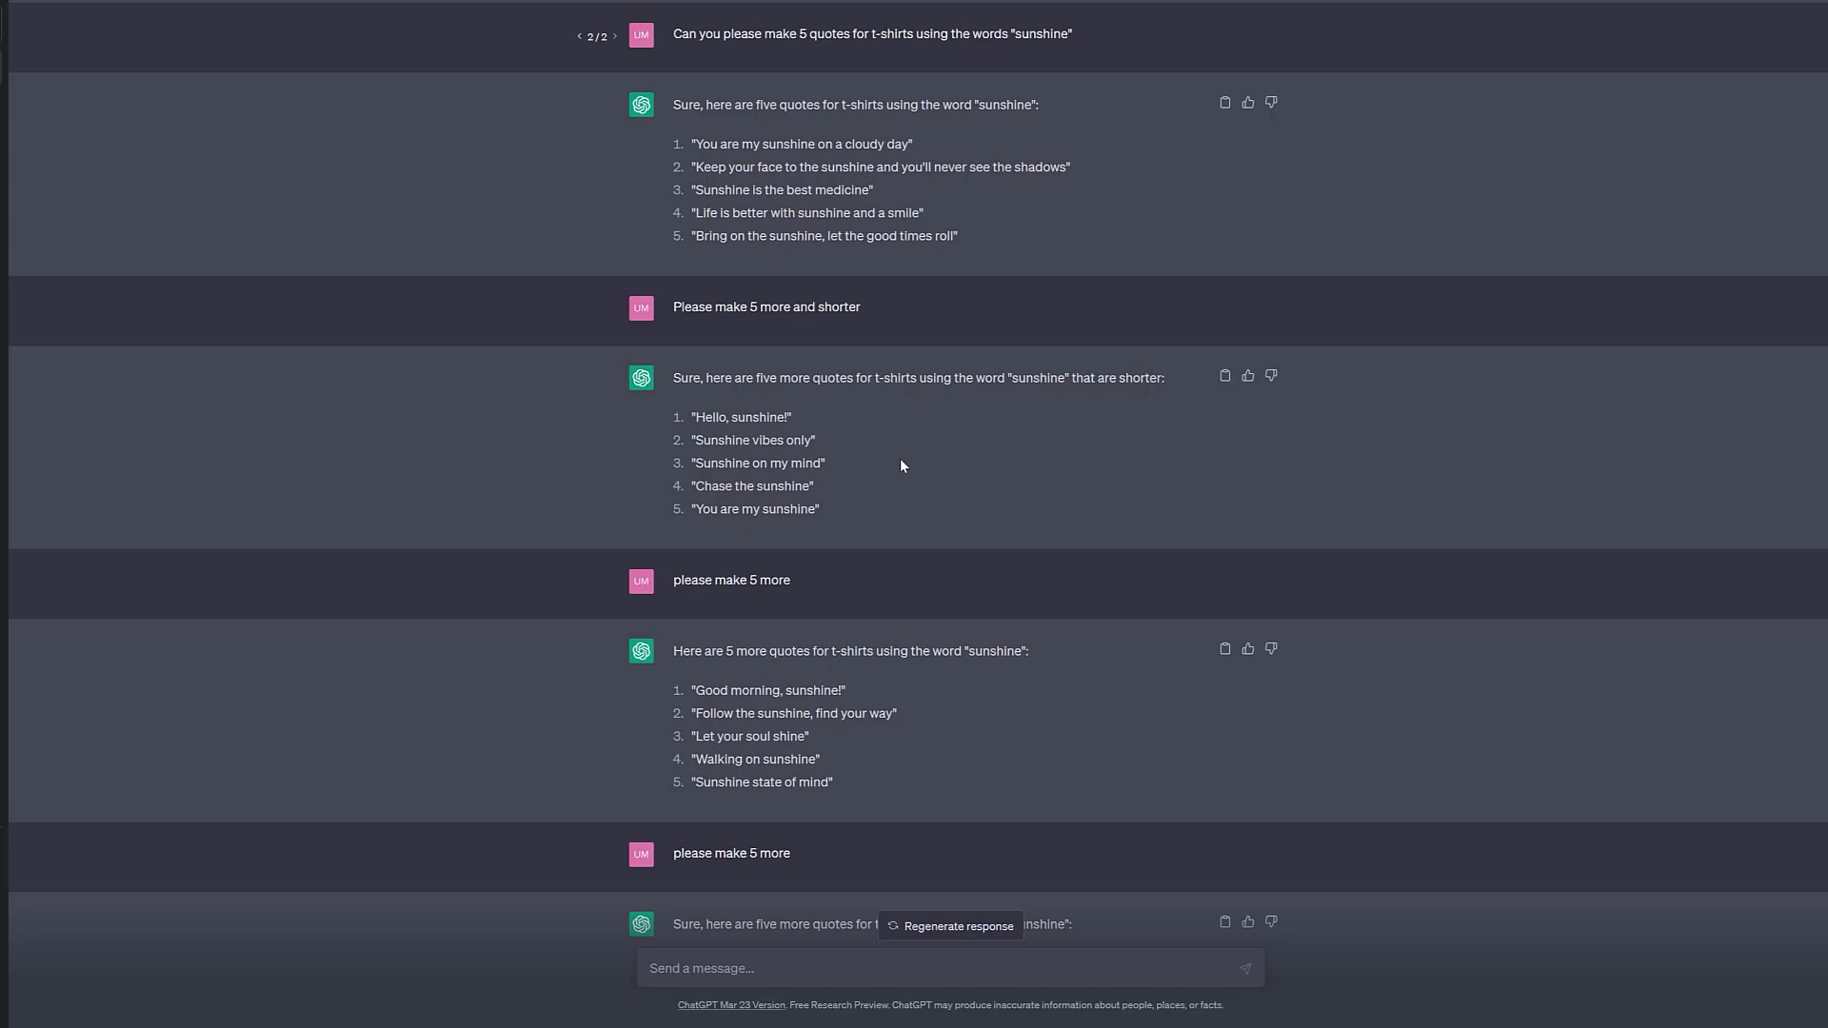
mouse_move(904, 99)
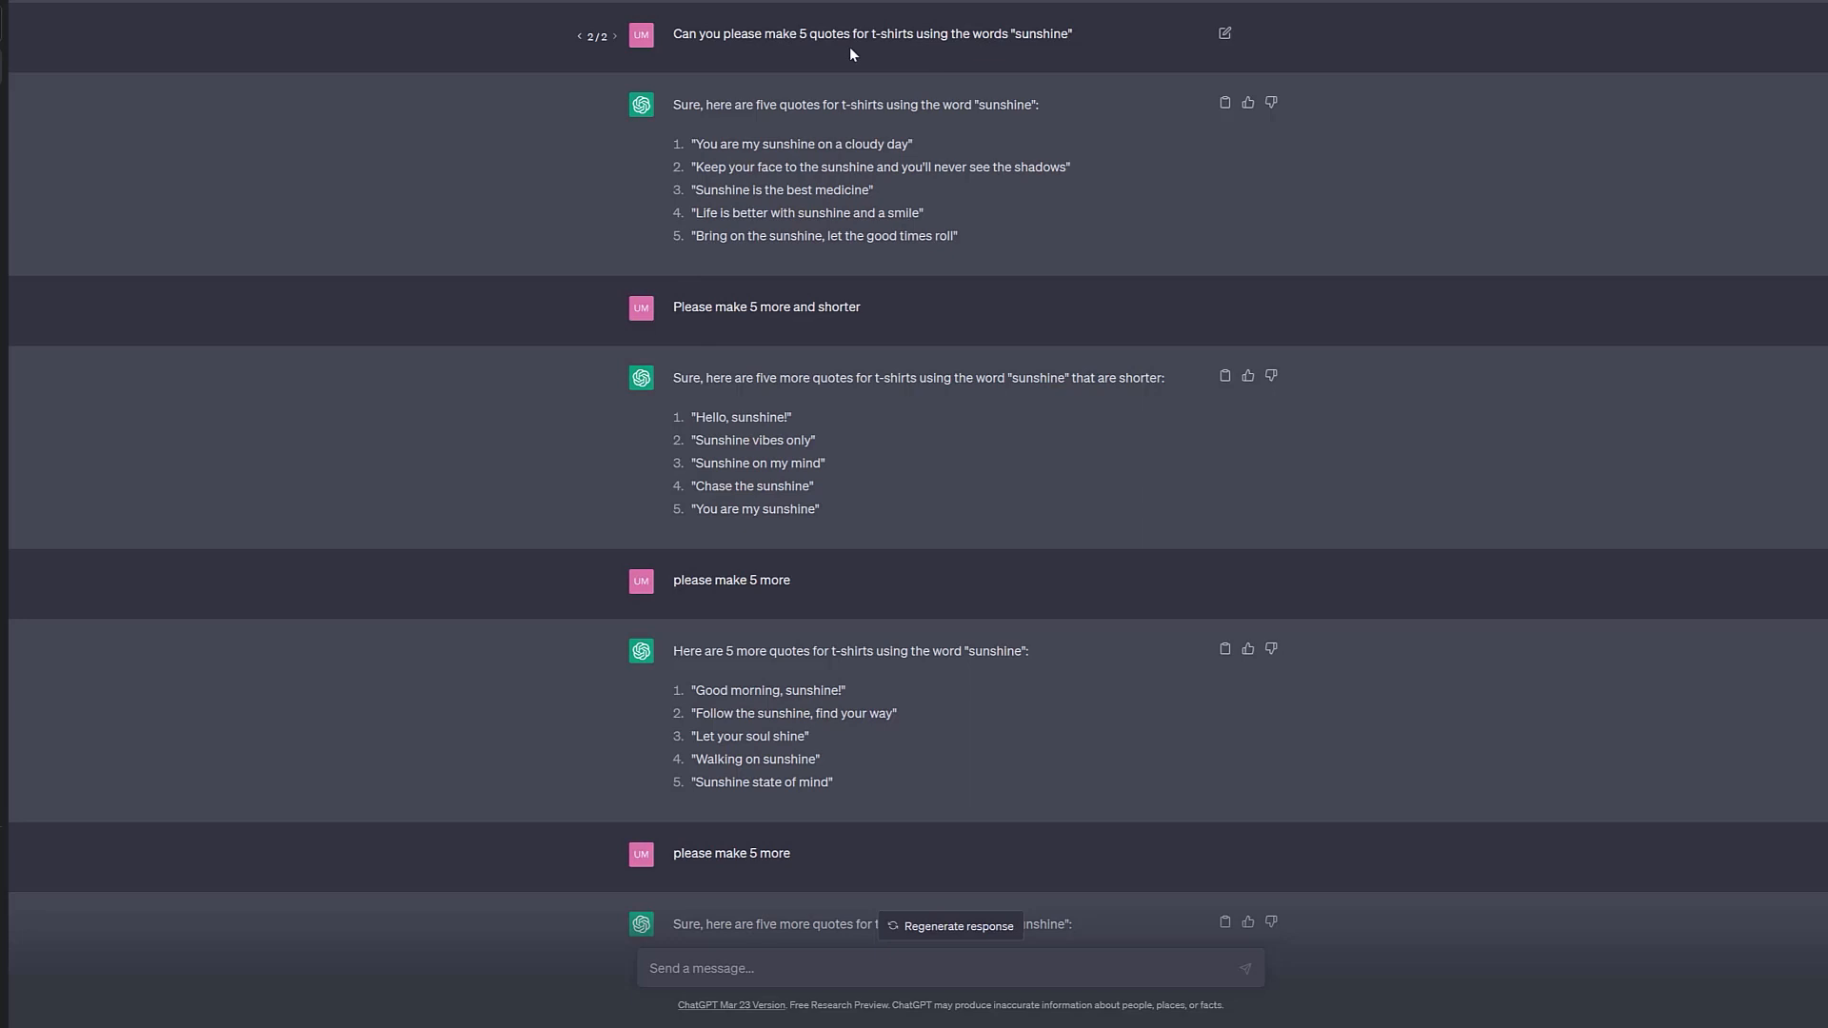
mouse_move(1057, 59)
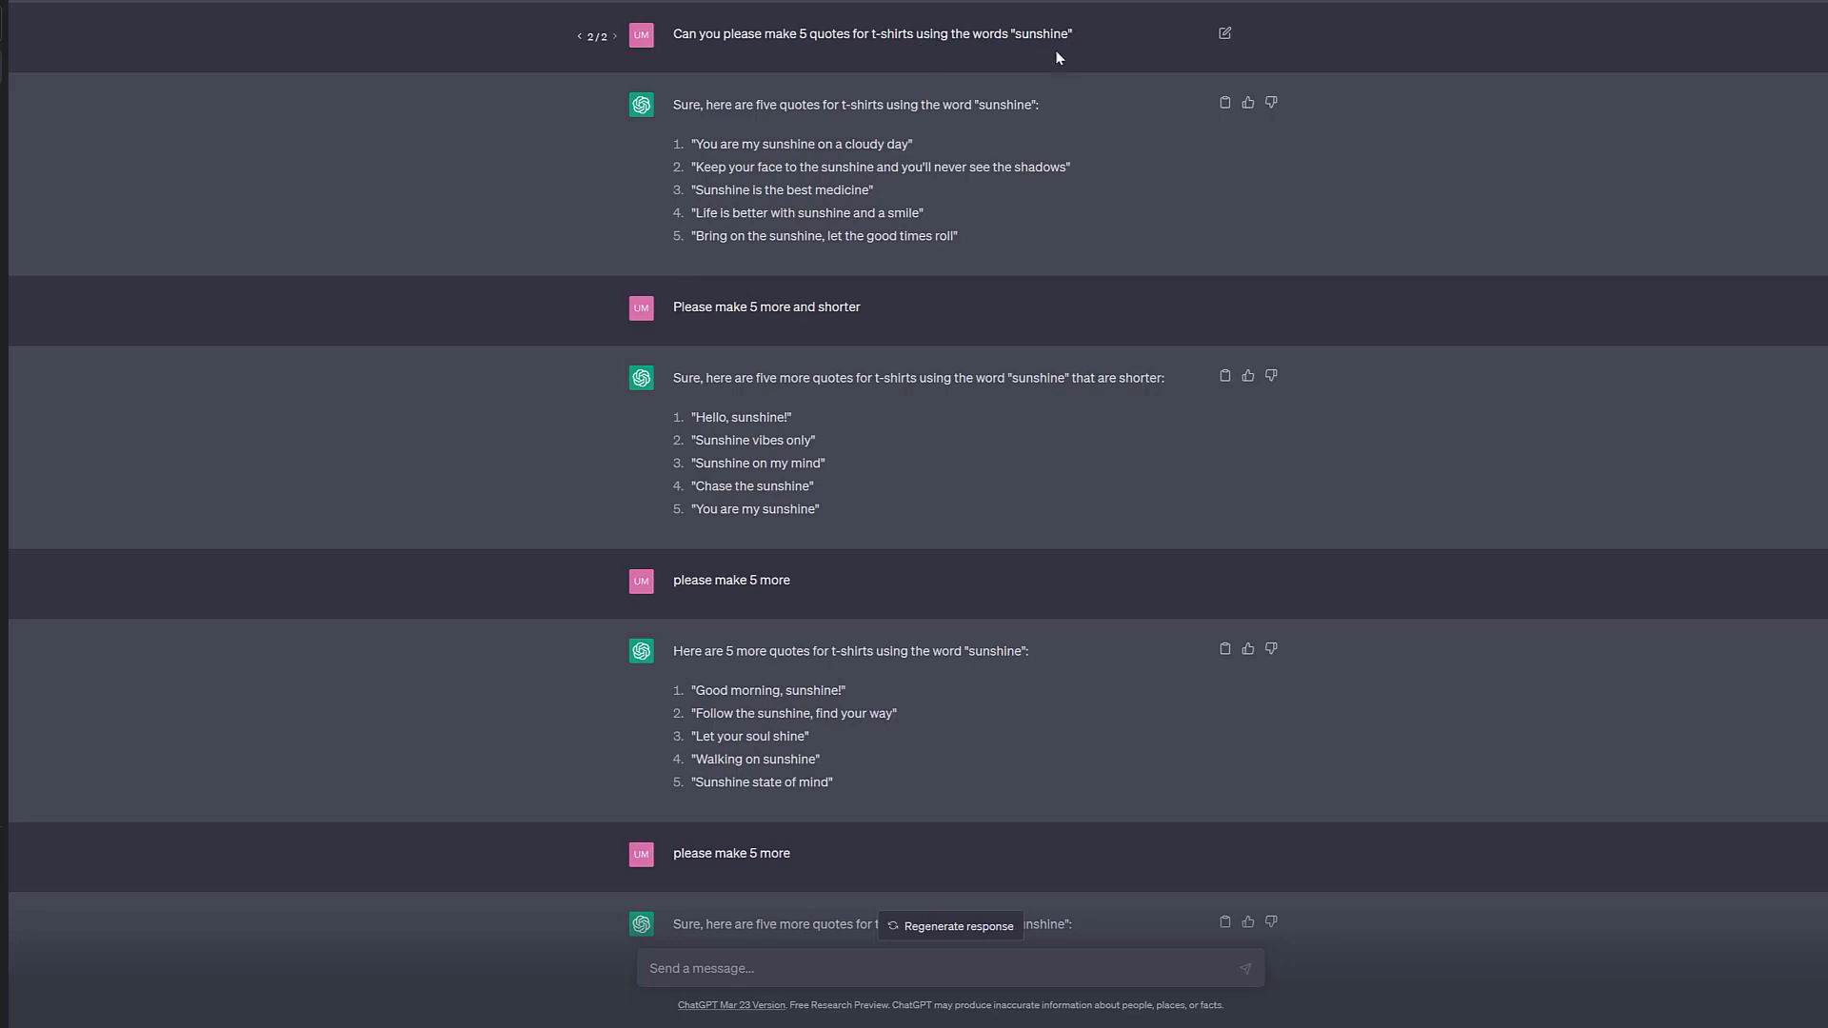
mouse_move(1103, 97)
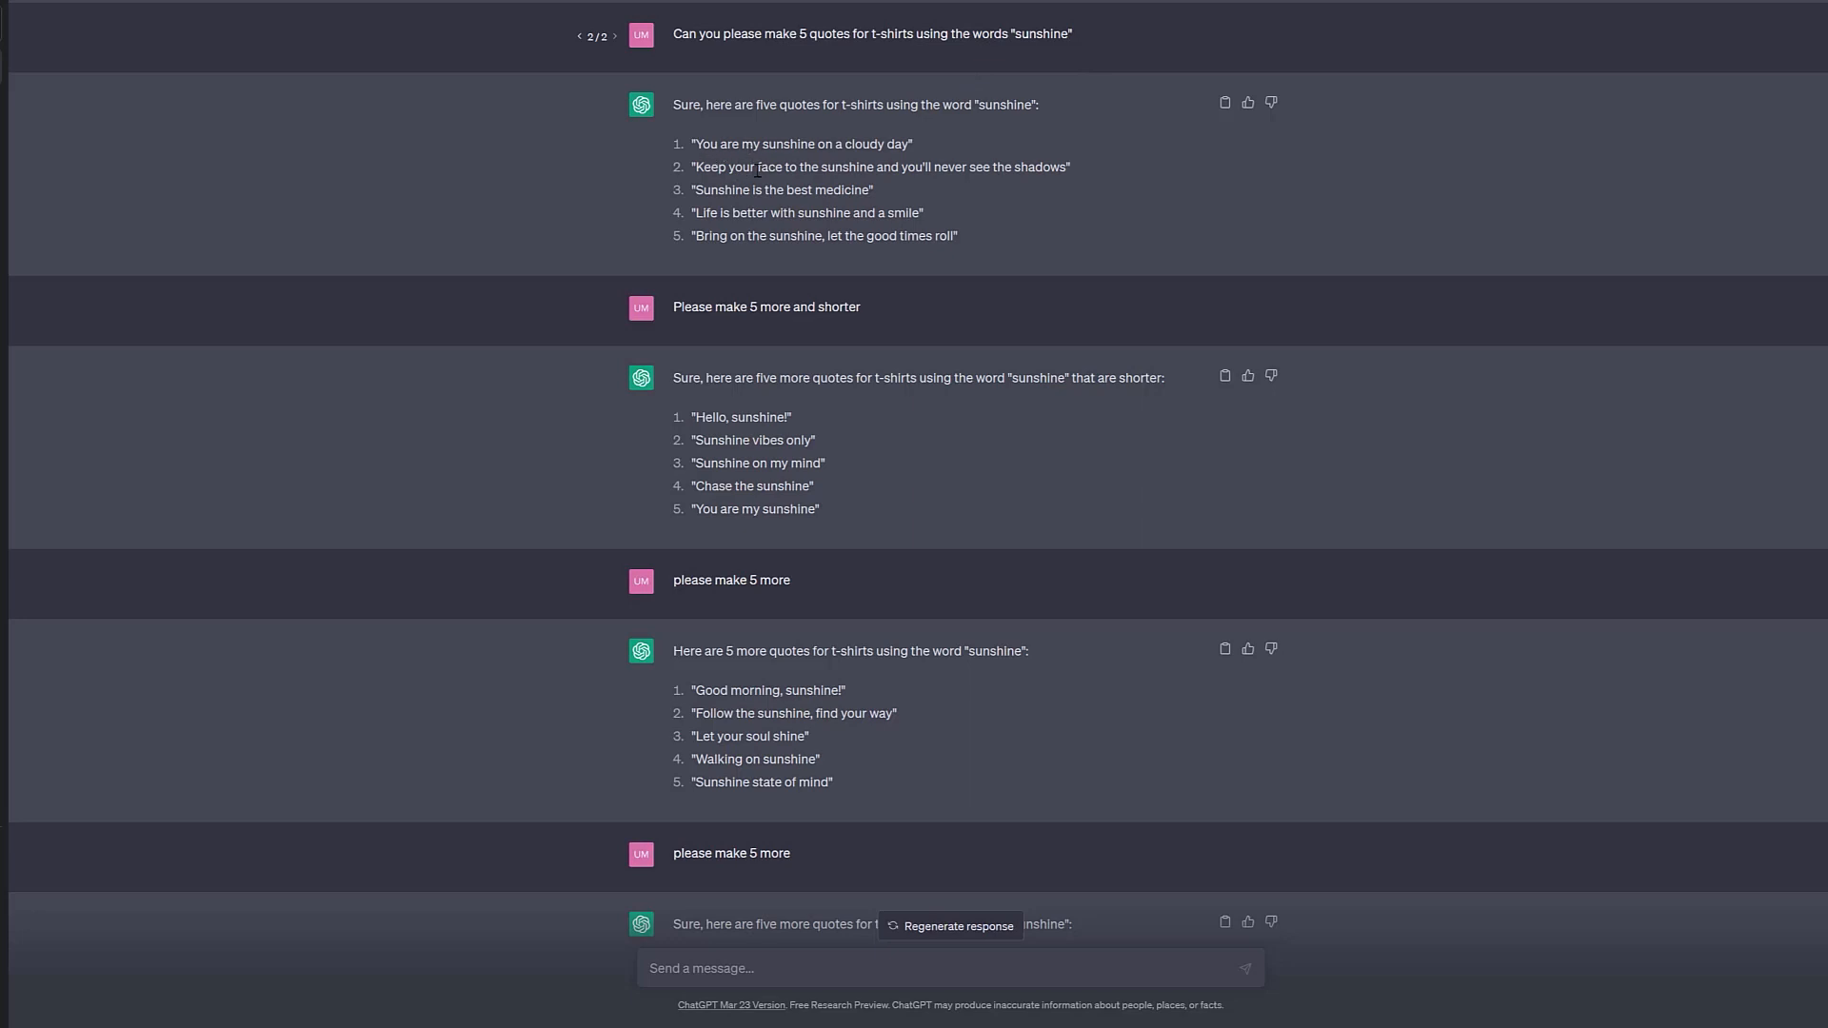
mouse_move(754, 182)
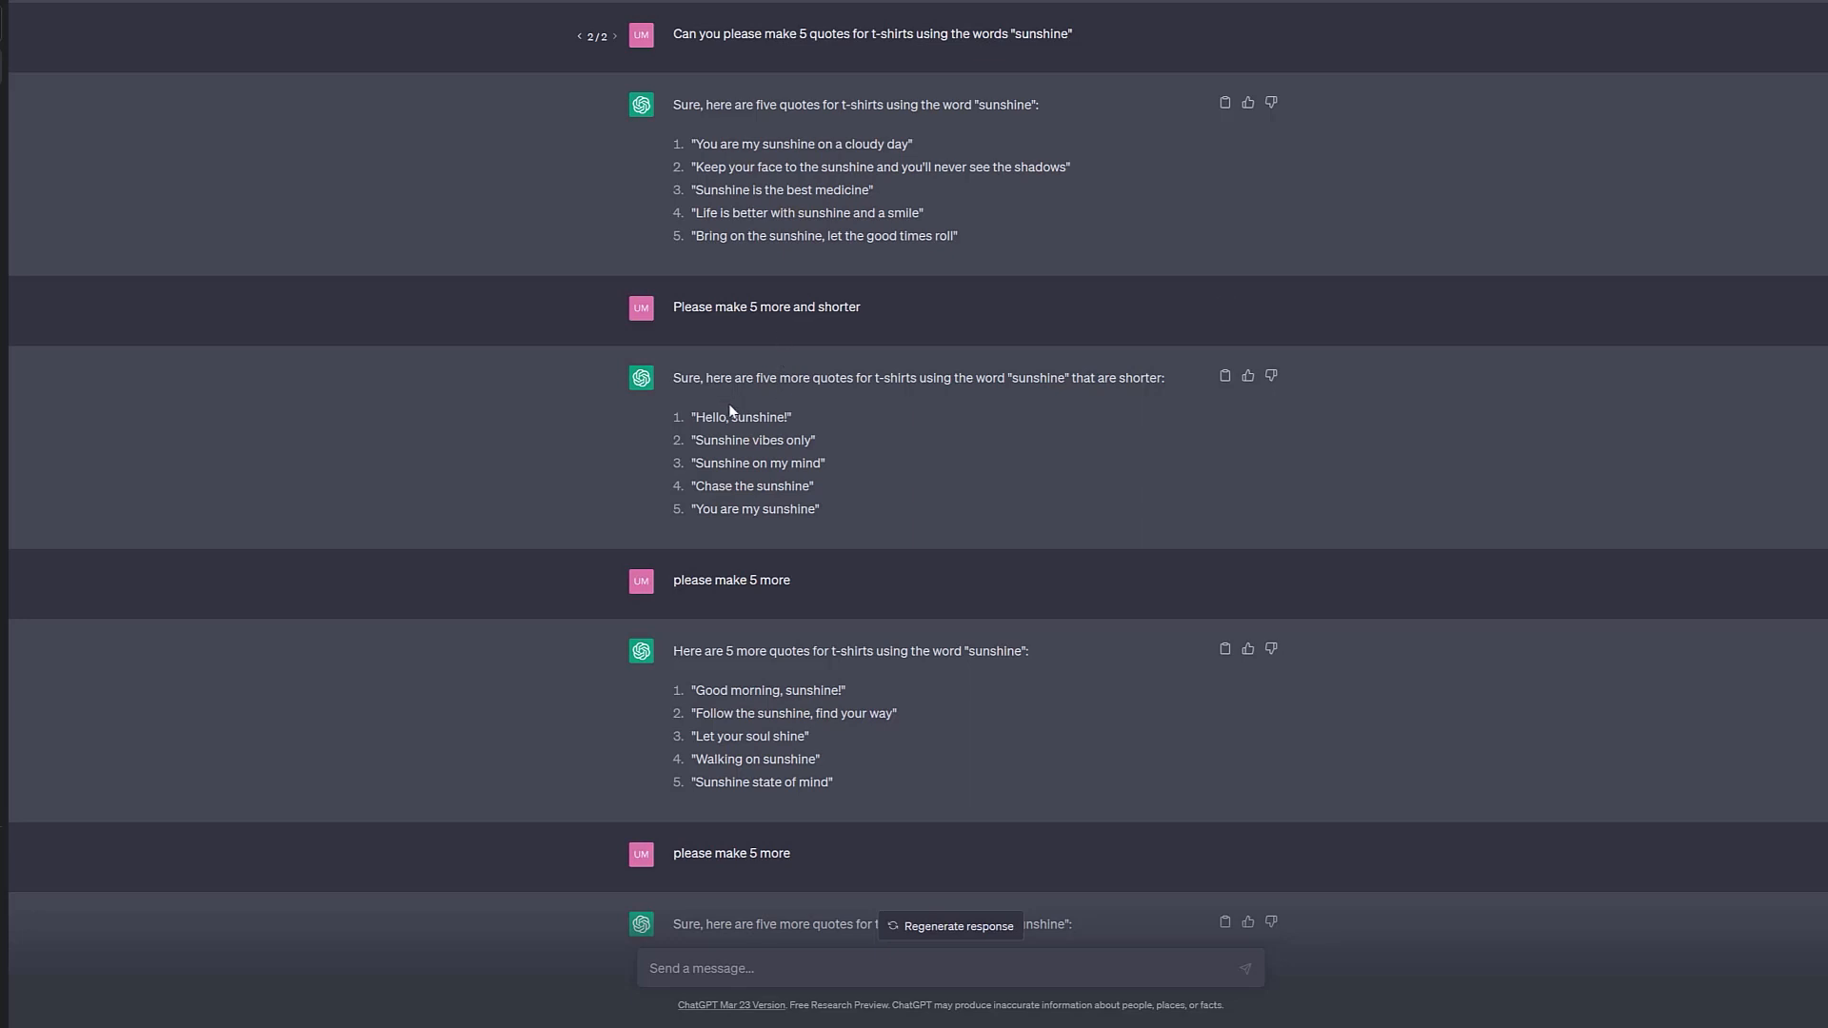
mouse_move(764, 501)
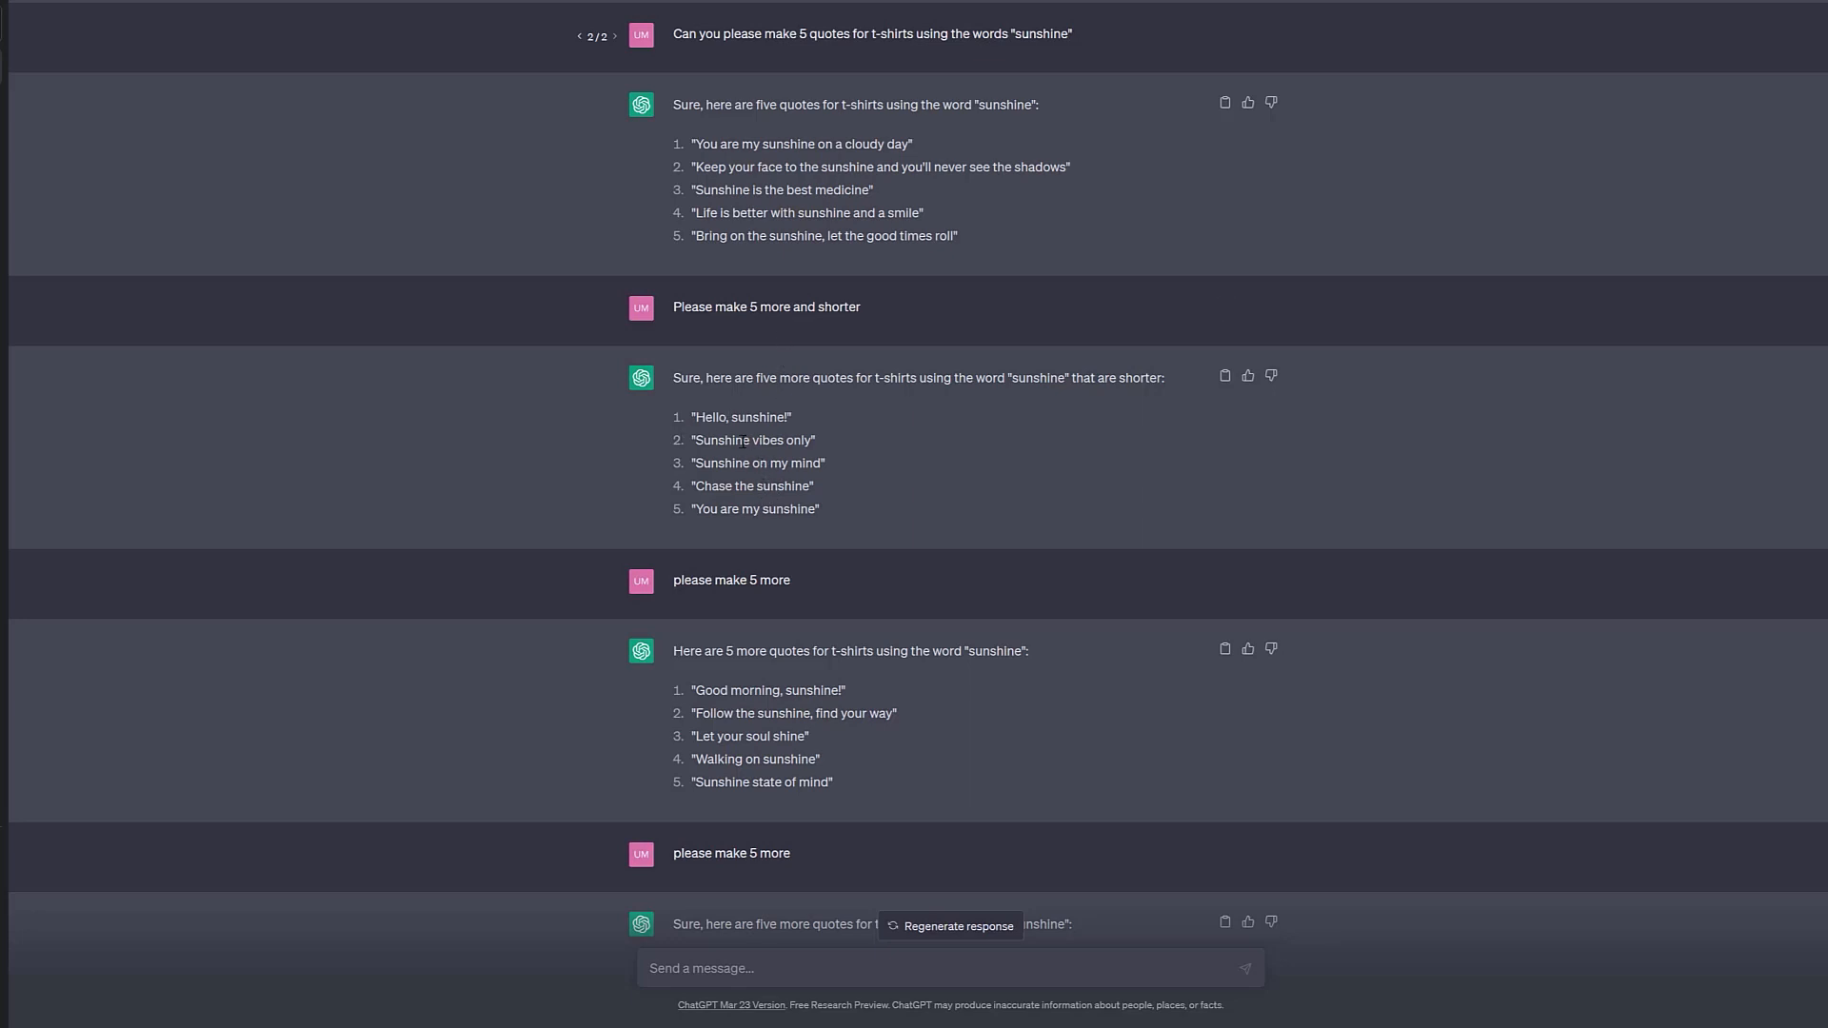
mouse_move(737, 495)
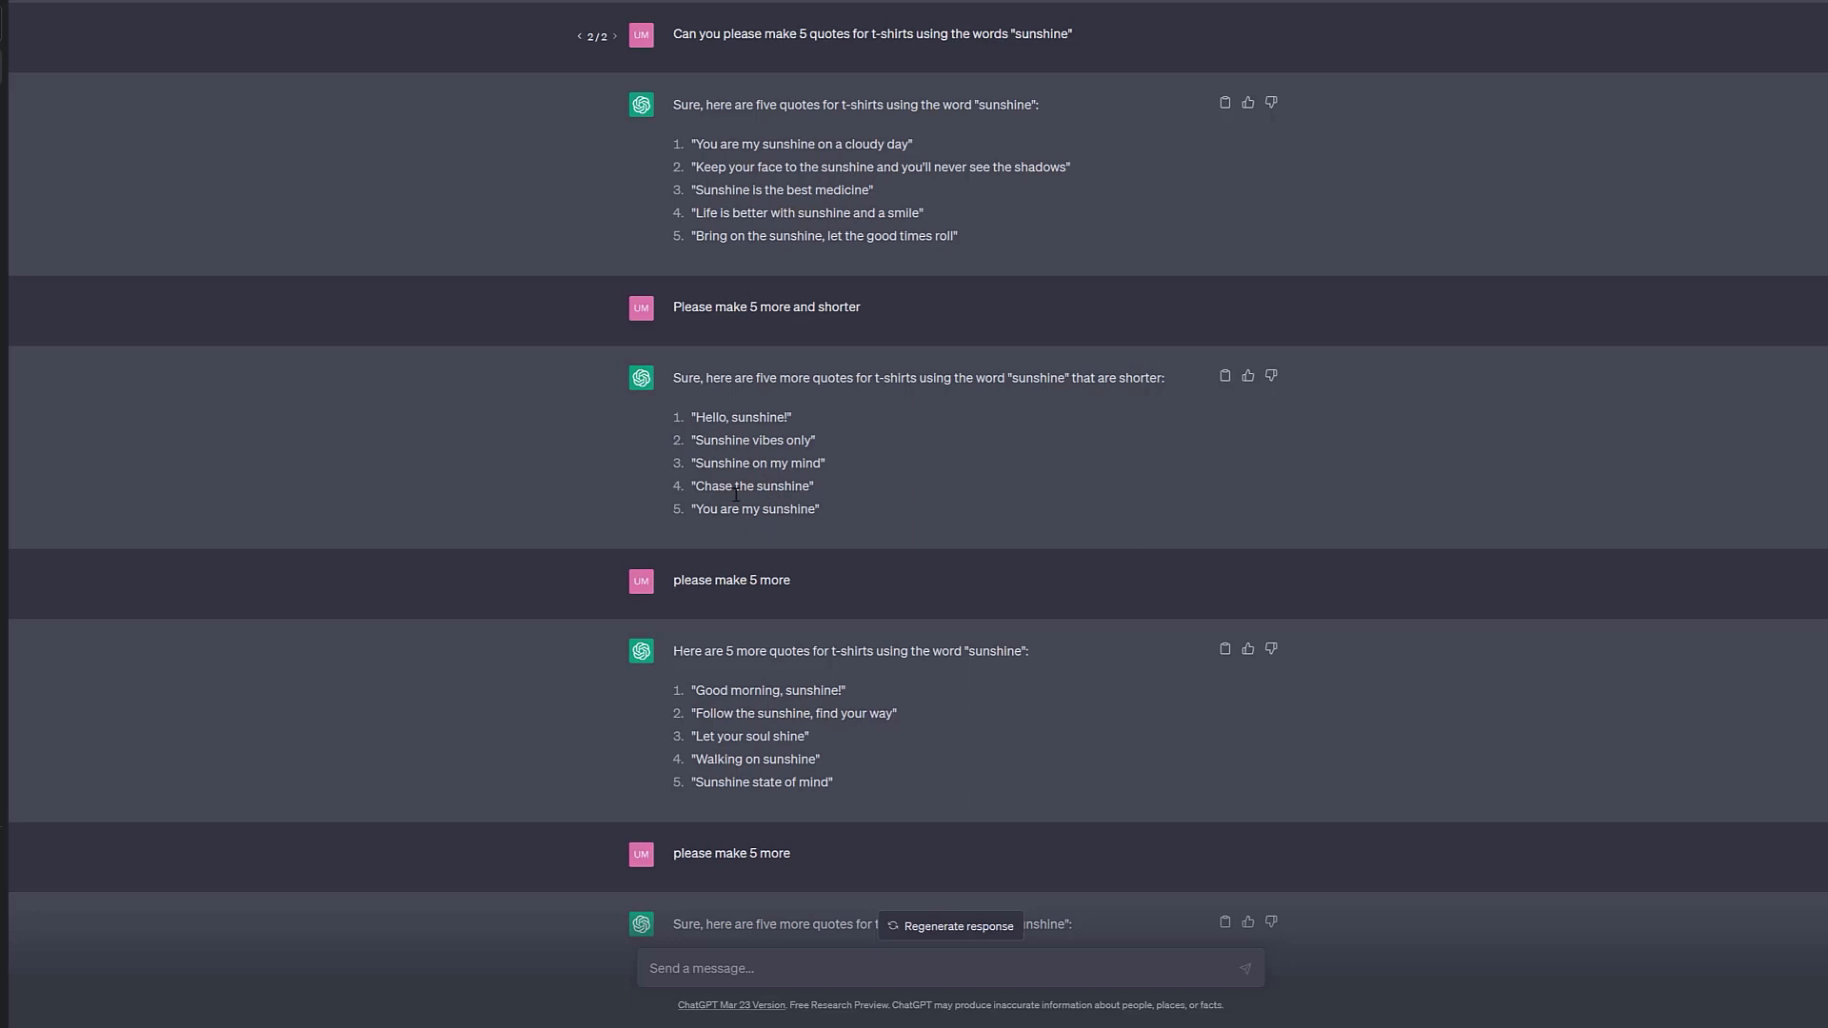
mouse_move(737, 497)
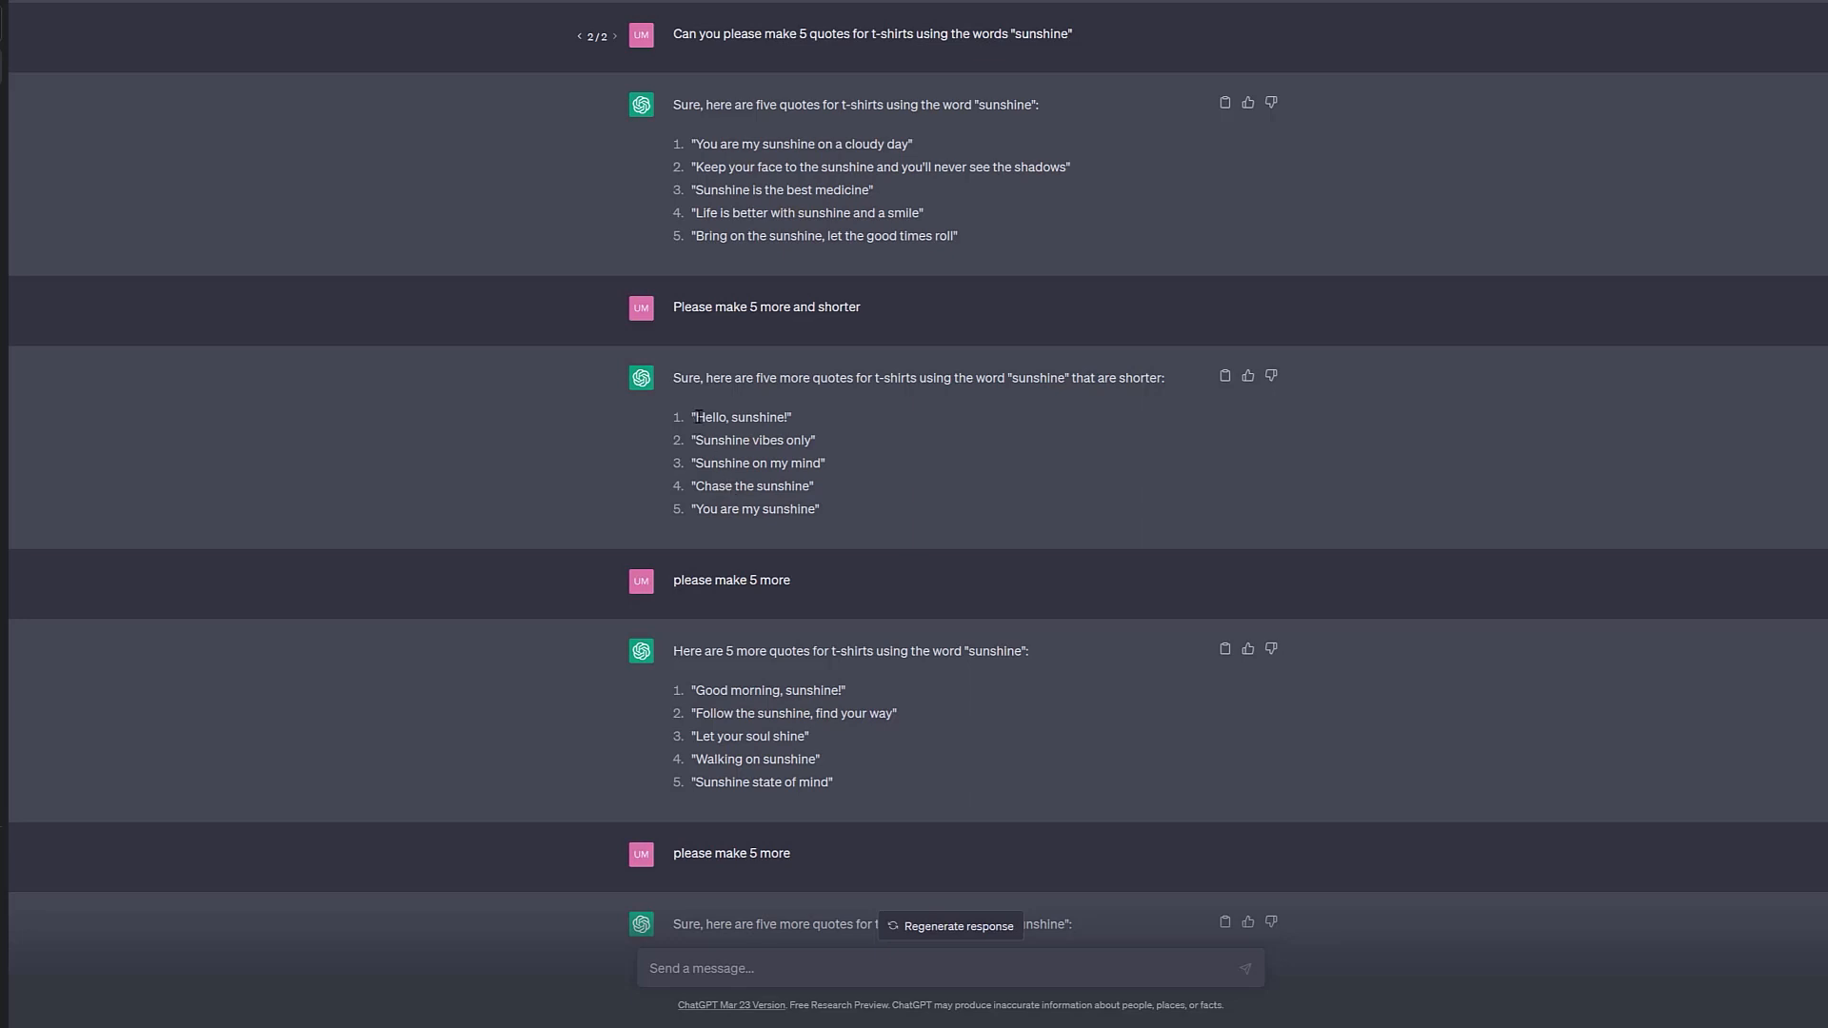
mouse_move(838, 425)
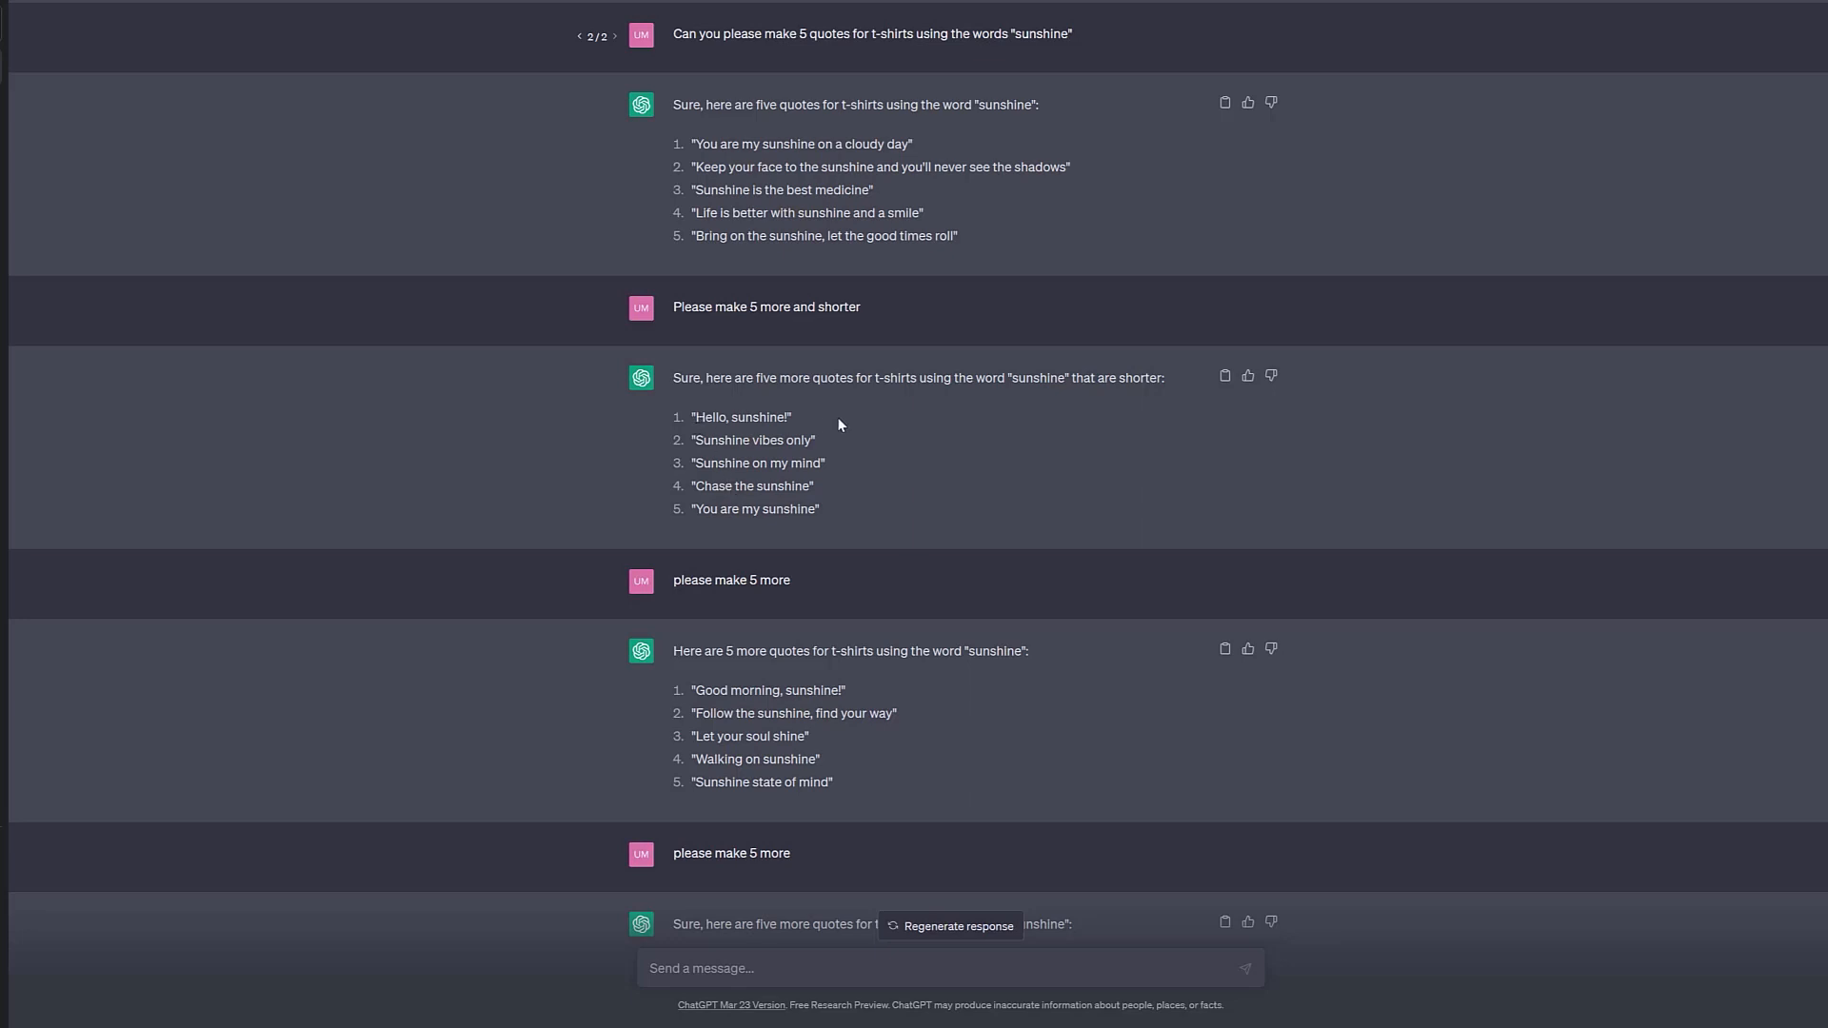
mouse_move(735, 415)
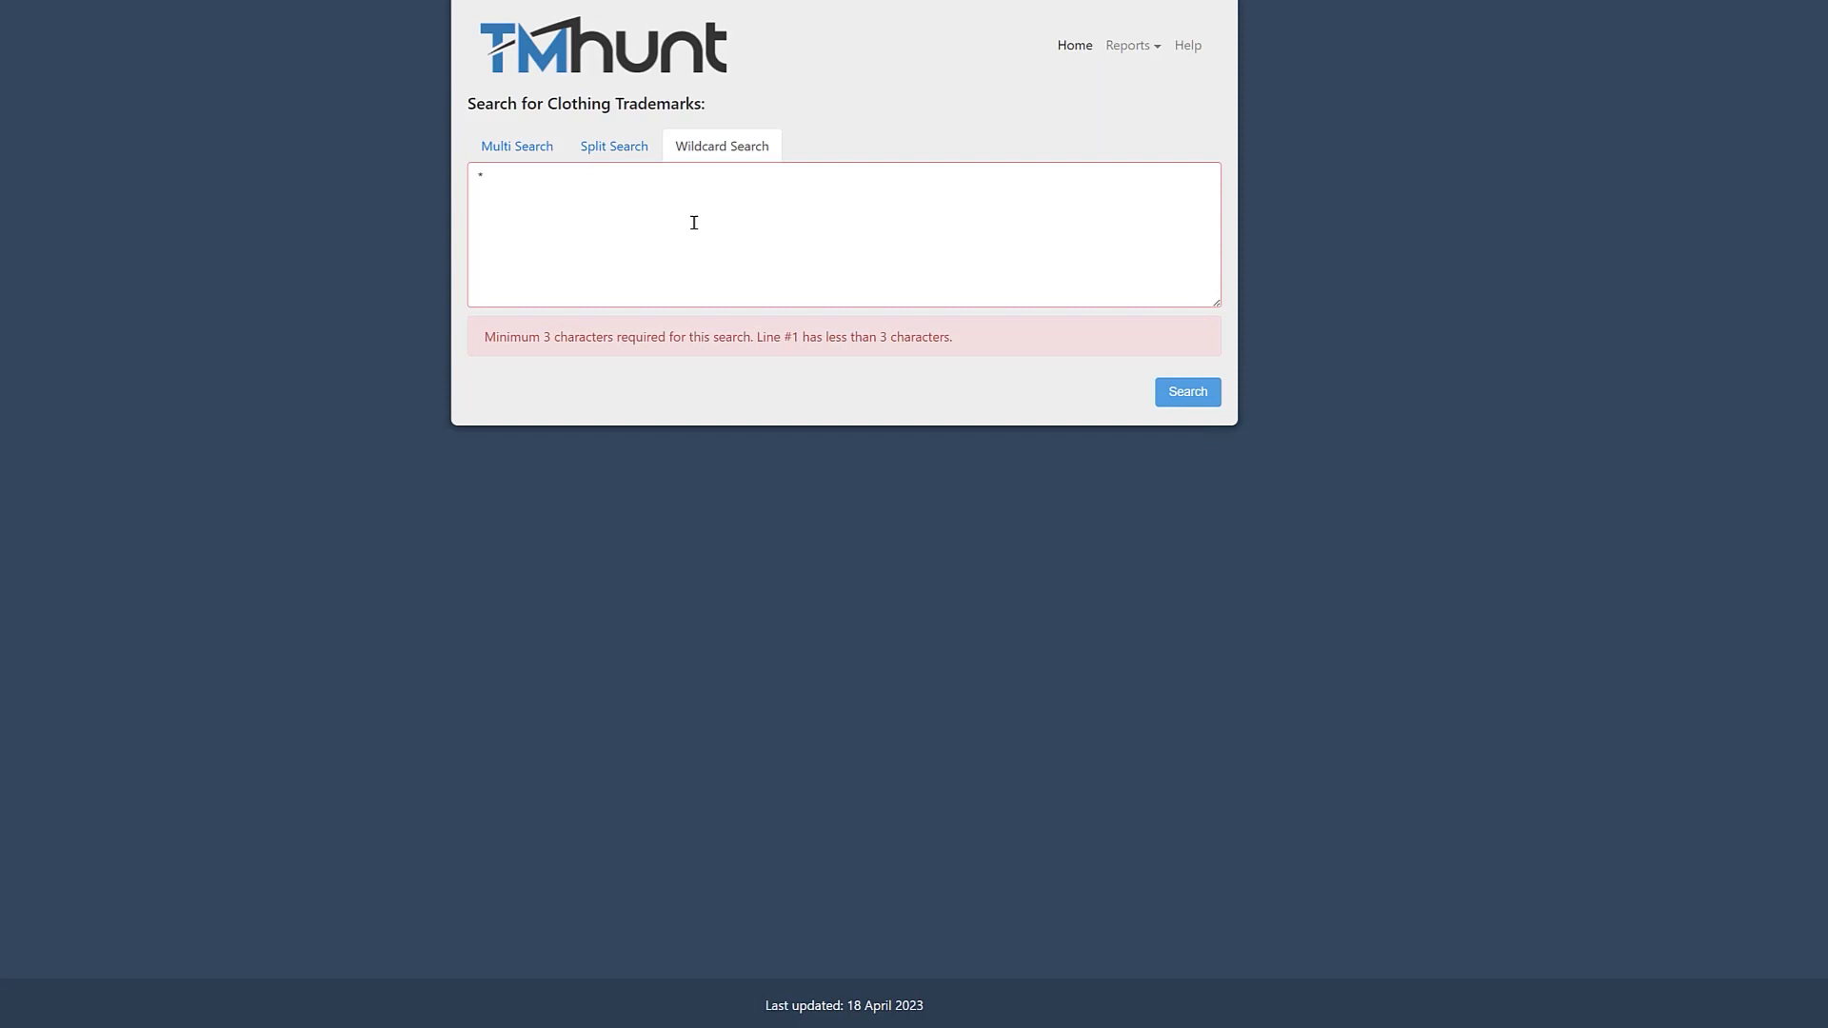
- Search TMhunt for the wildcard phrase 'hello sunshine*'
type("hello sunshine*")
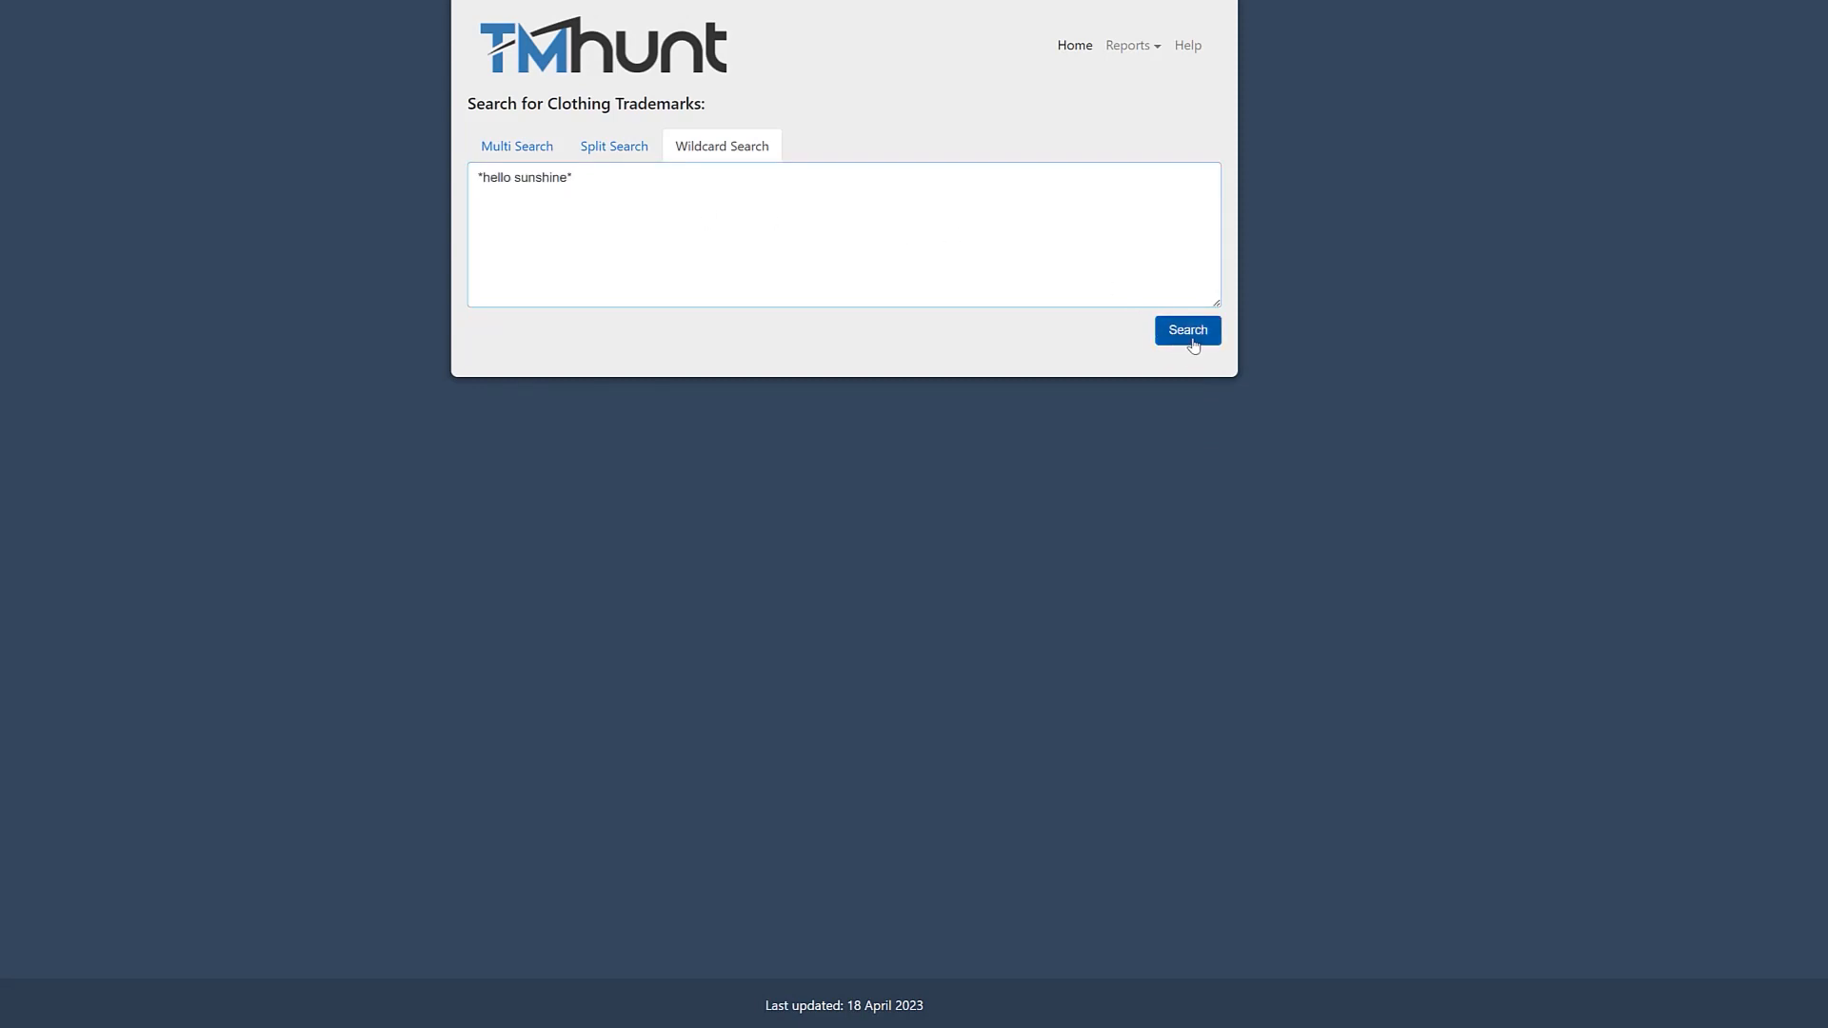
left_click(1186, 329)
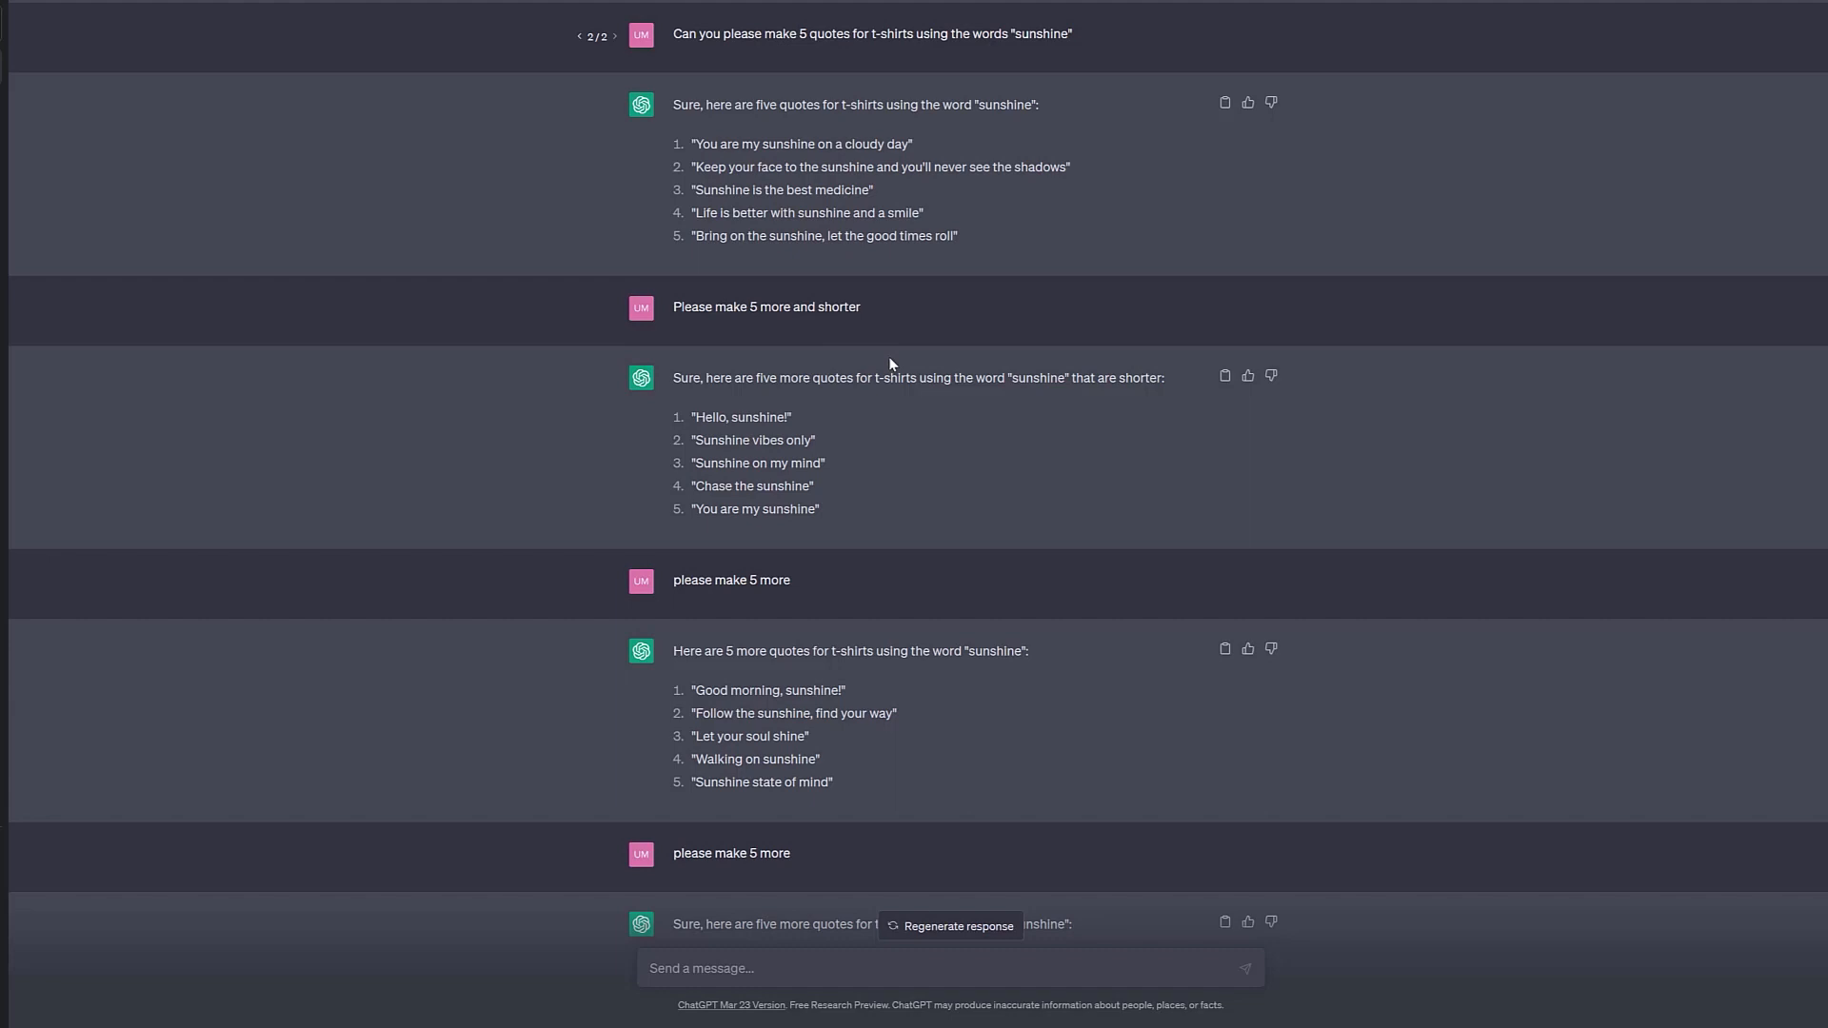
mouse_move(839, 377)
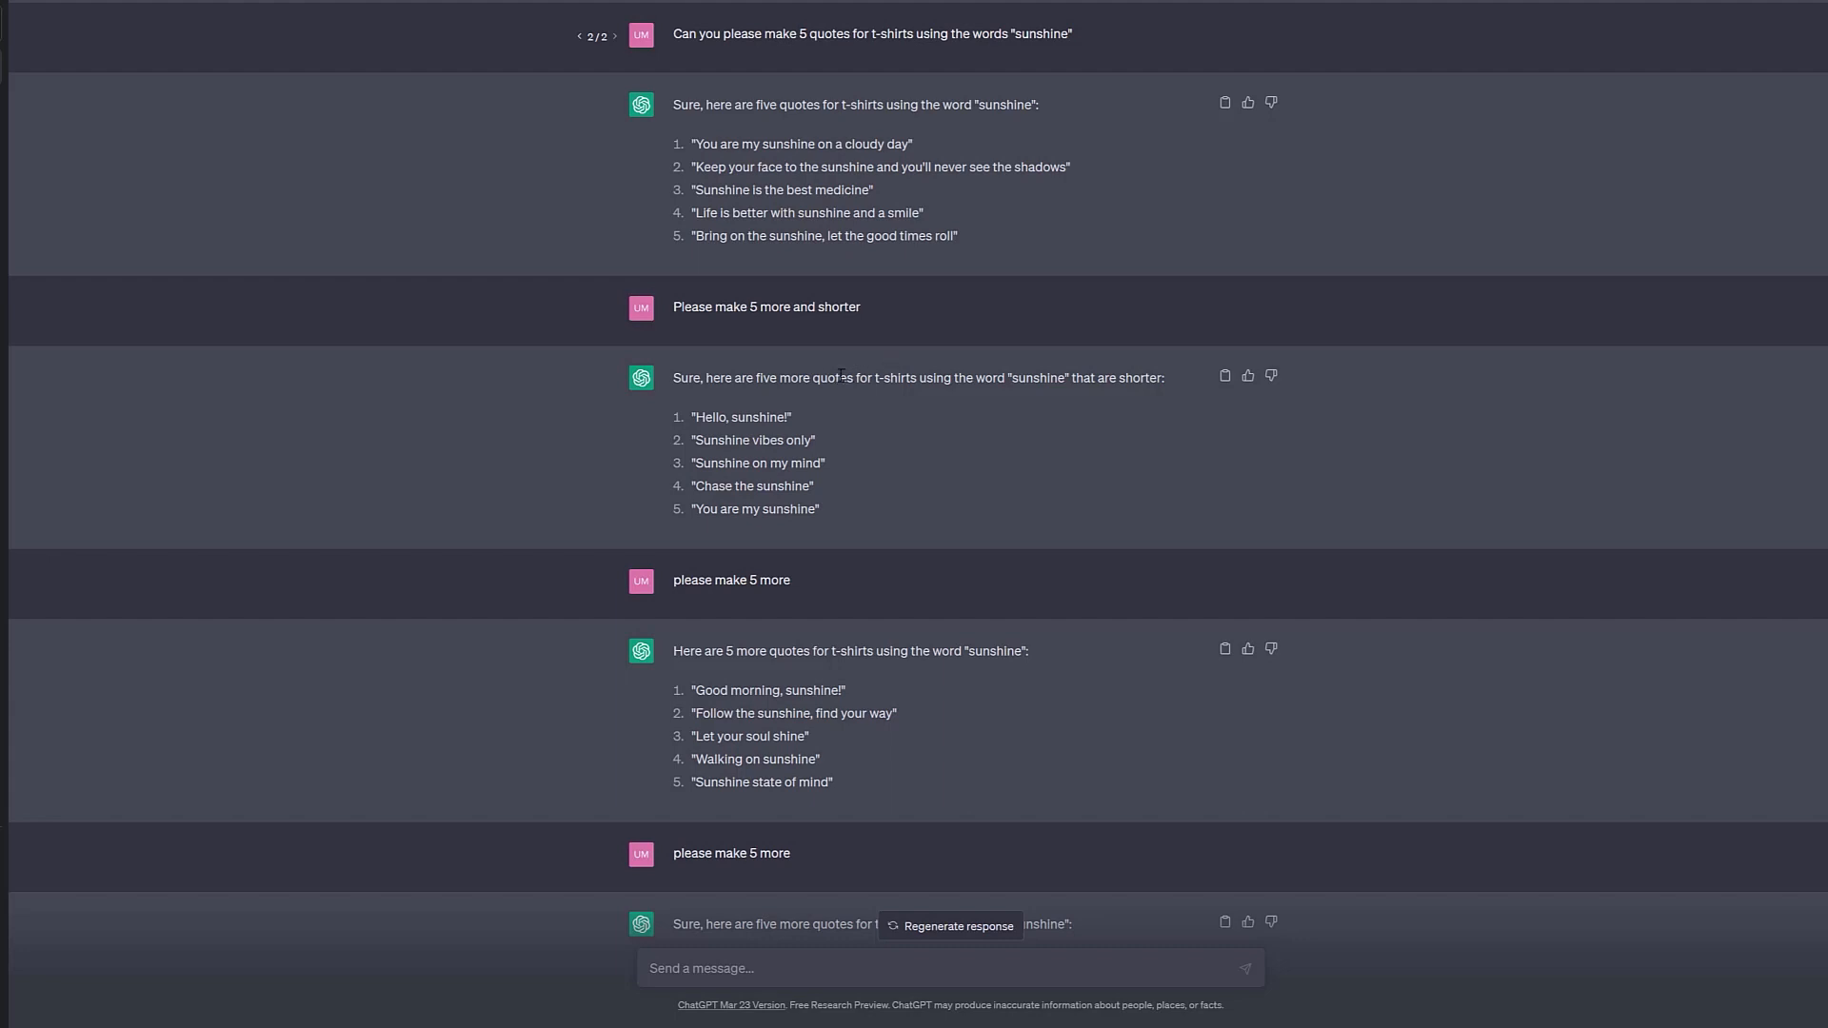
mouse_move(754, 472)
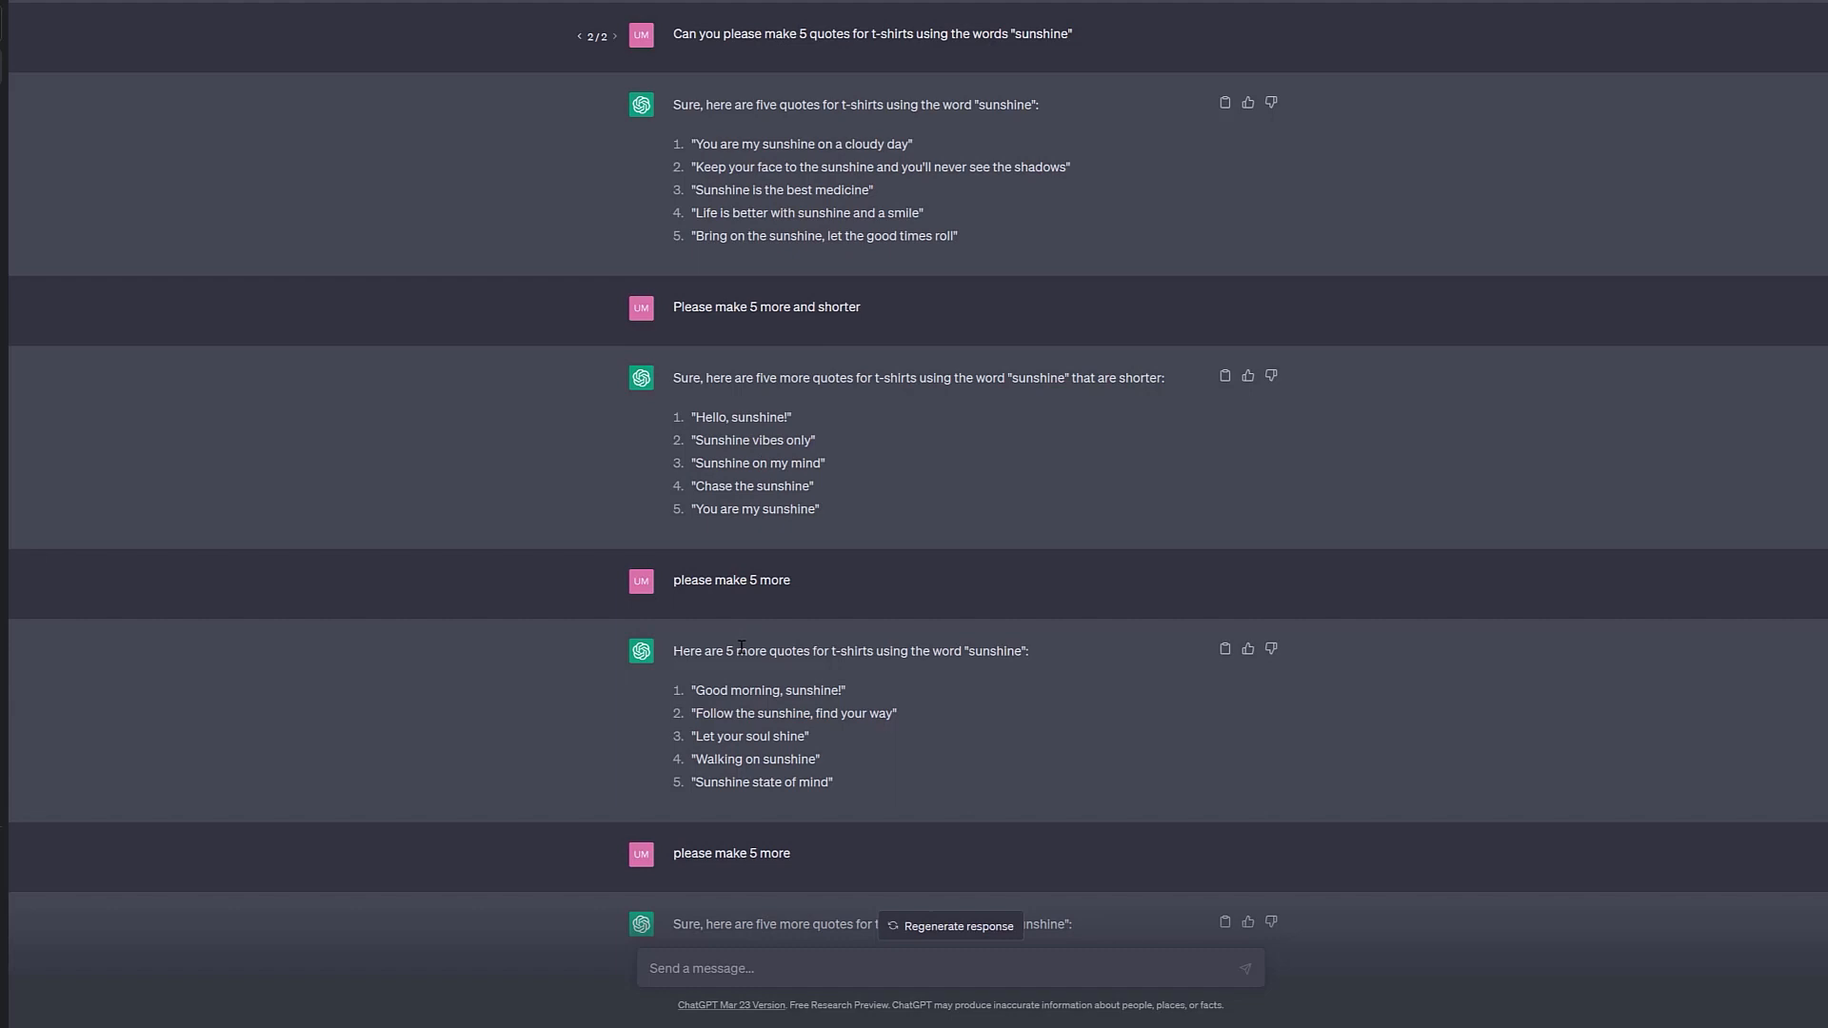
- Select the quote 'Chase the sunshine' in the ChatGPT reply to copy it
scroll("down", 3)
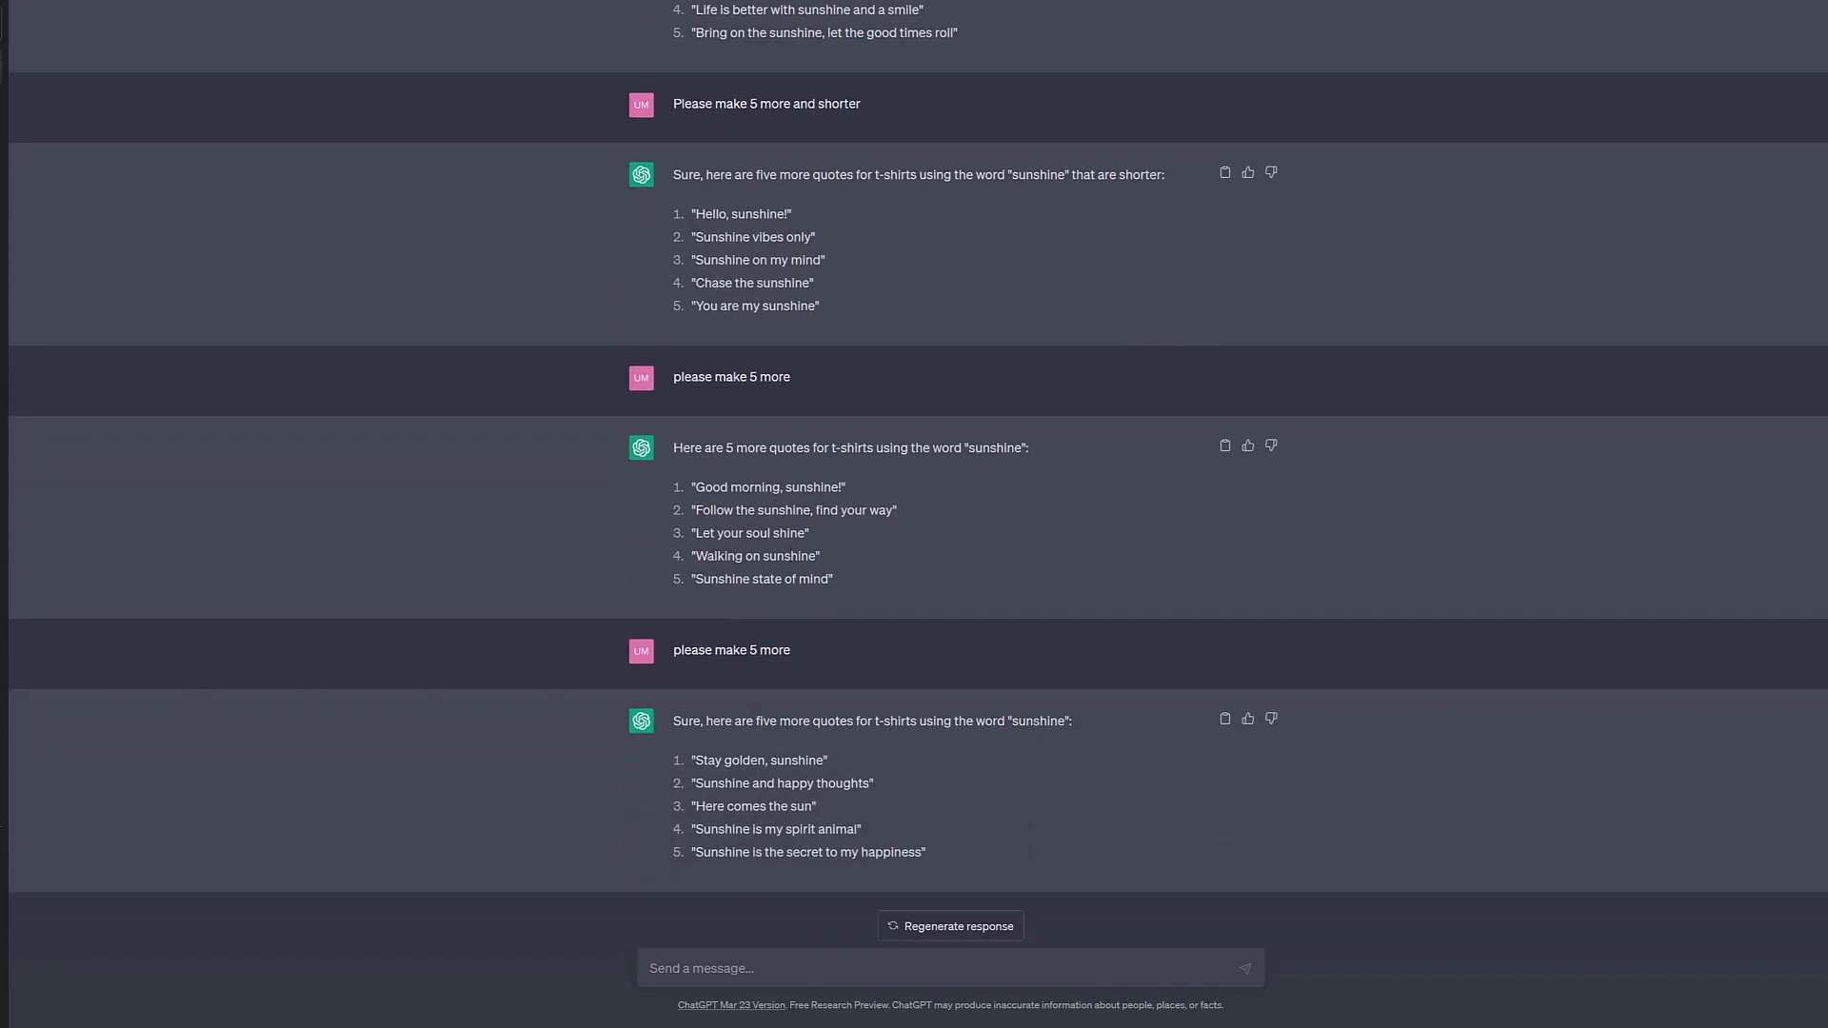
scroll("up", 3)
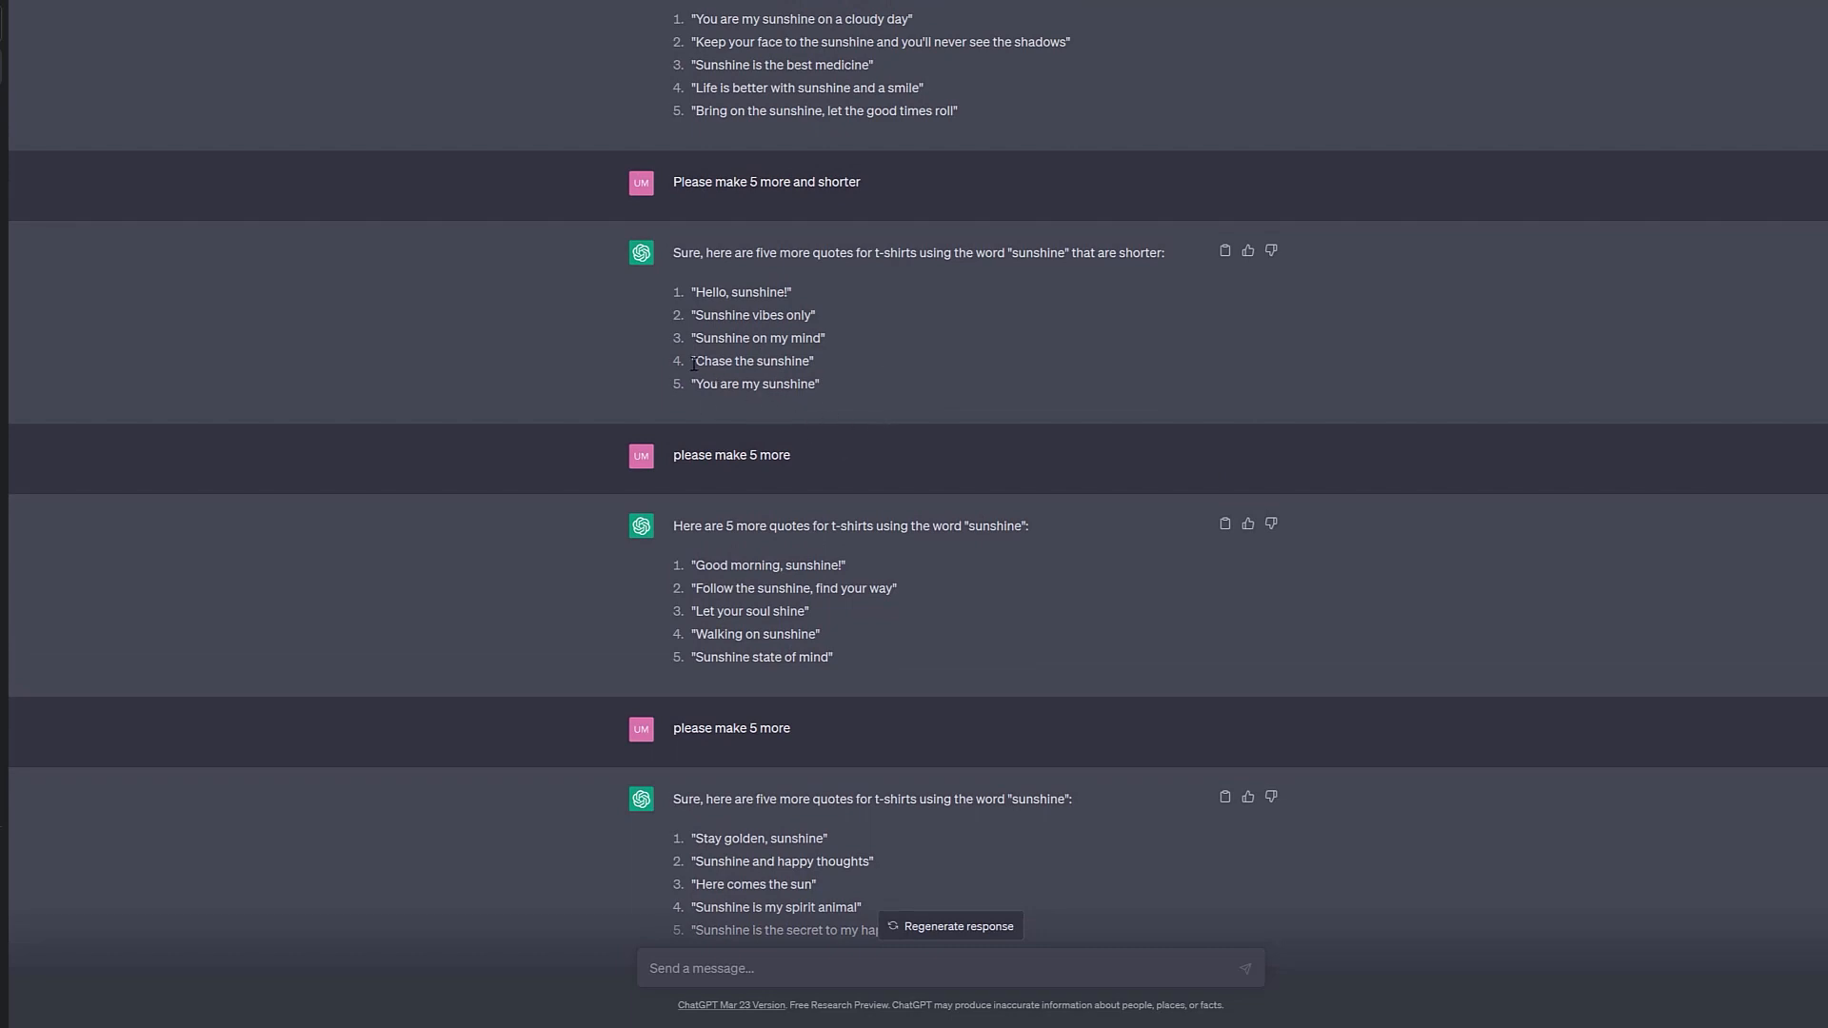
mouse_move(711, 377)
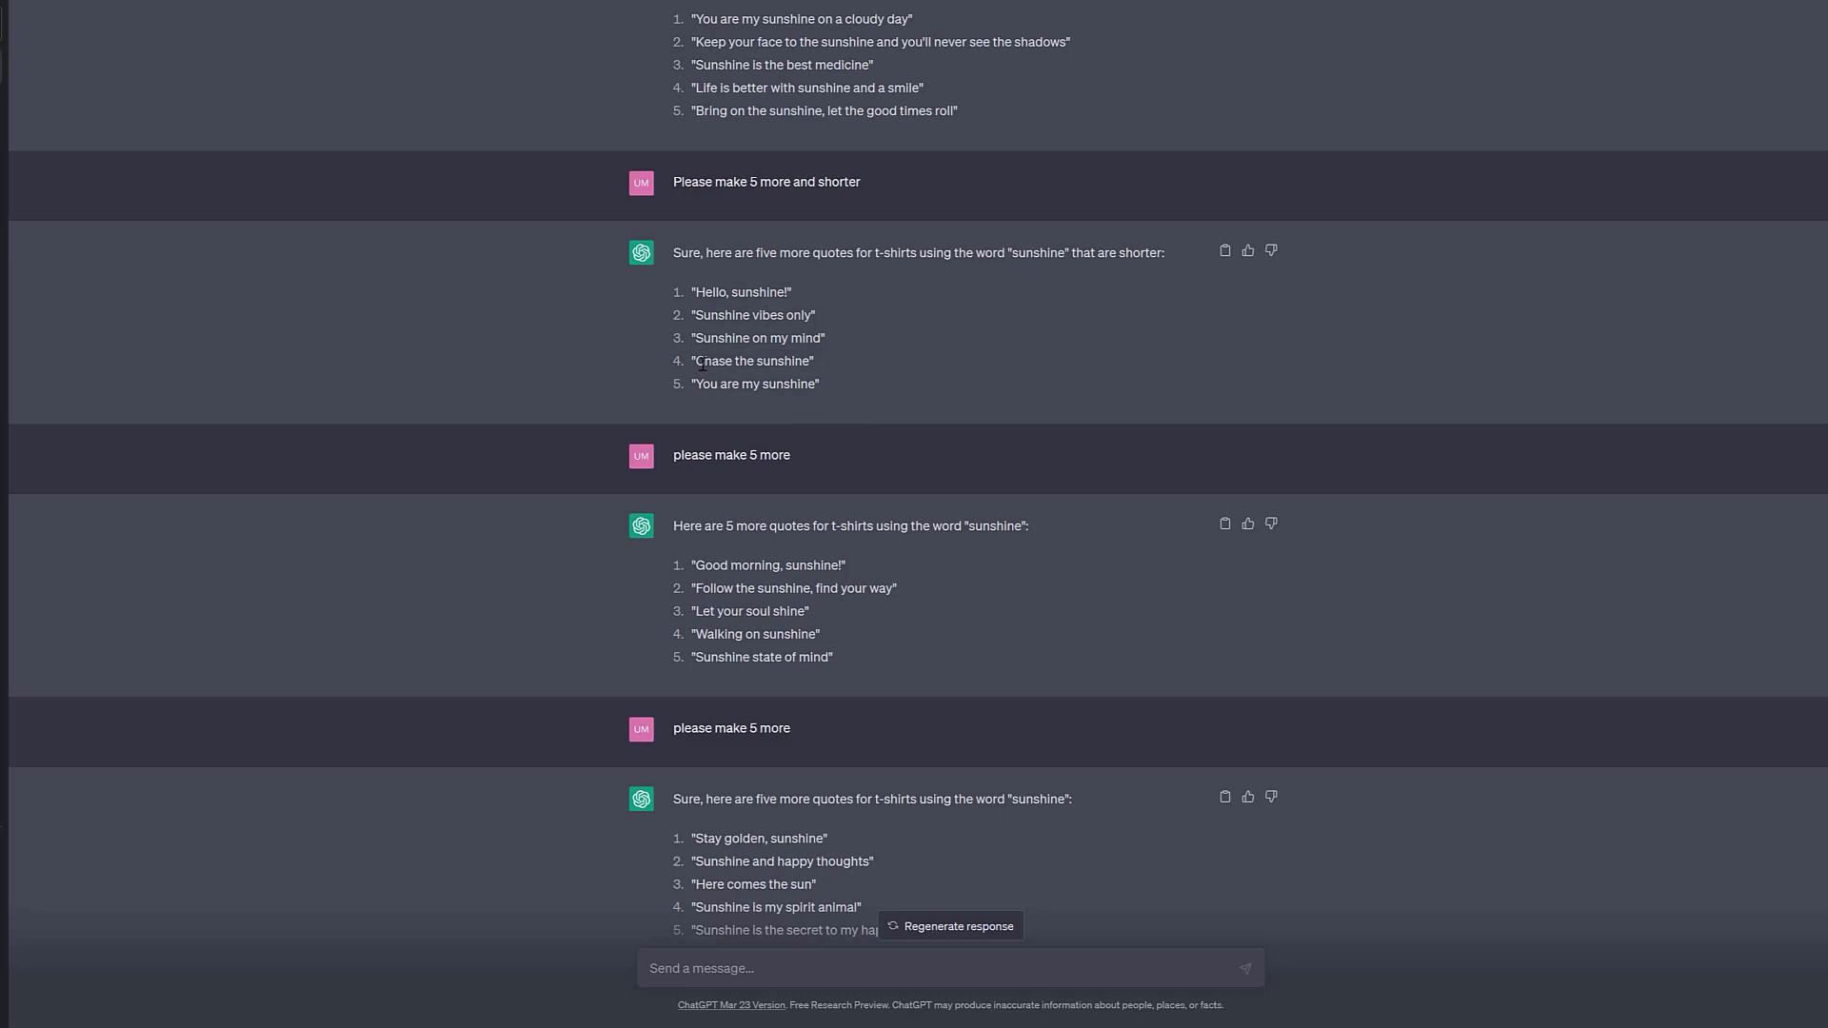
left_click_drag(695, 360, 803, 360)
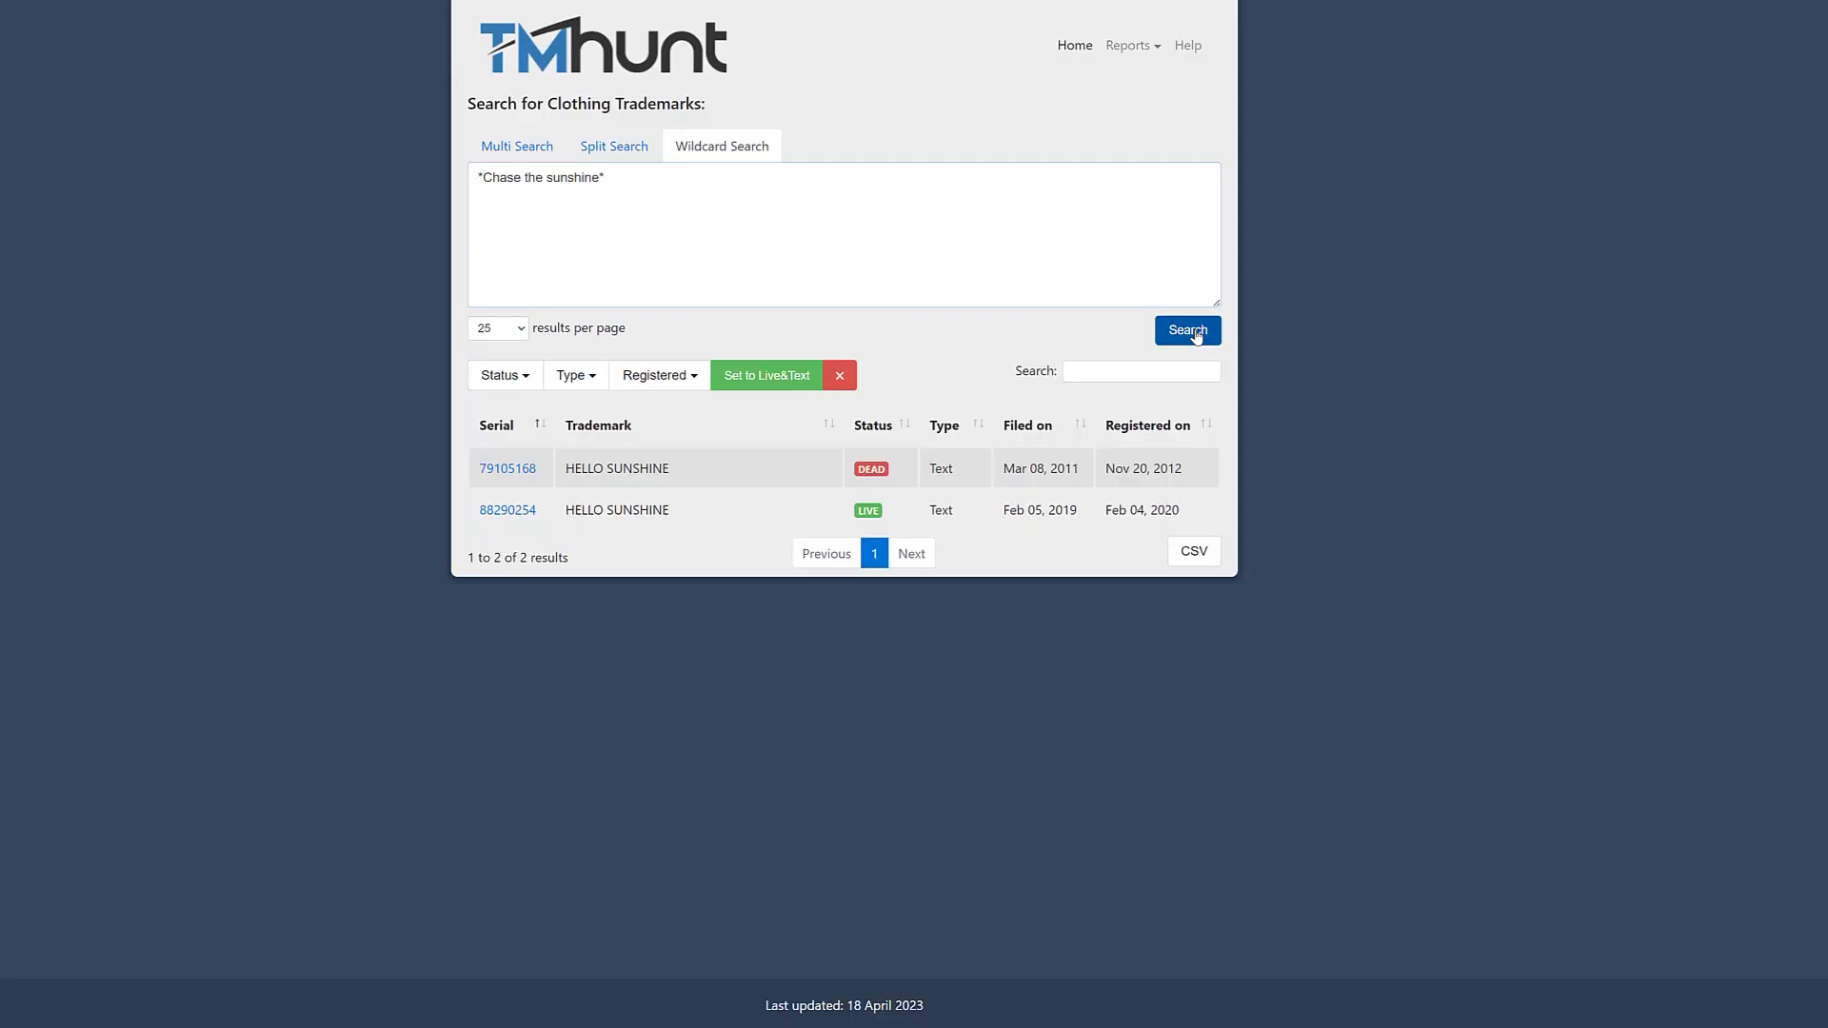
- Run the TMhunt wildcard search for '*Chase the sunshine*'
left_click(1186, 330)
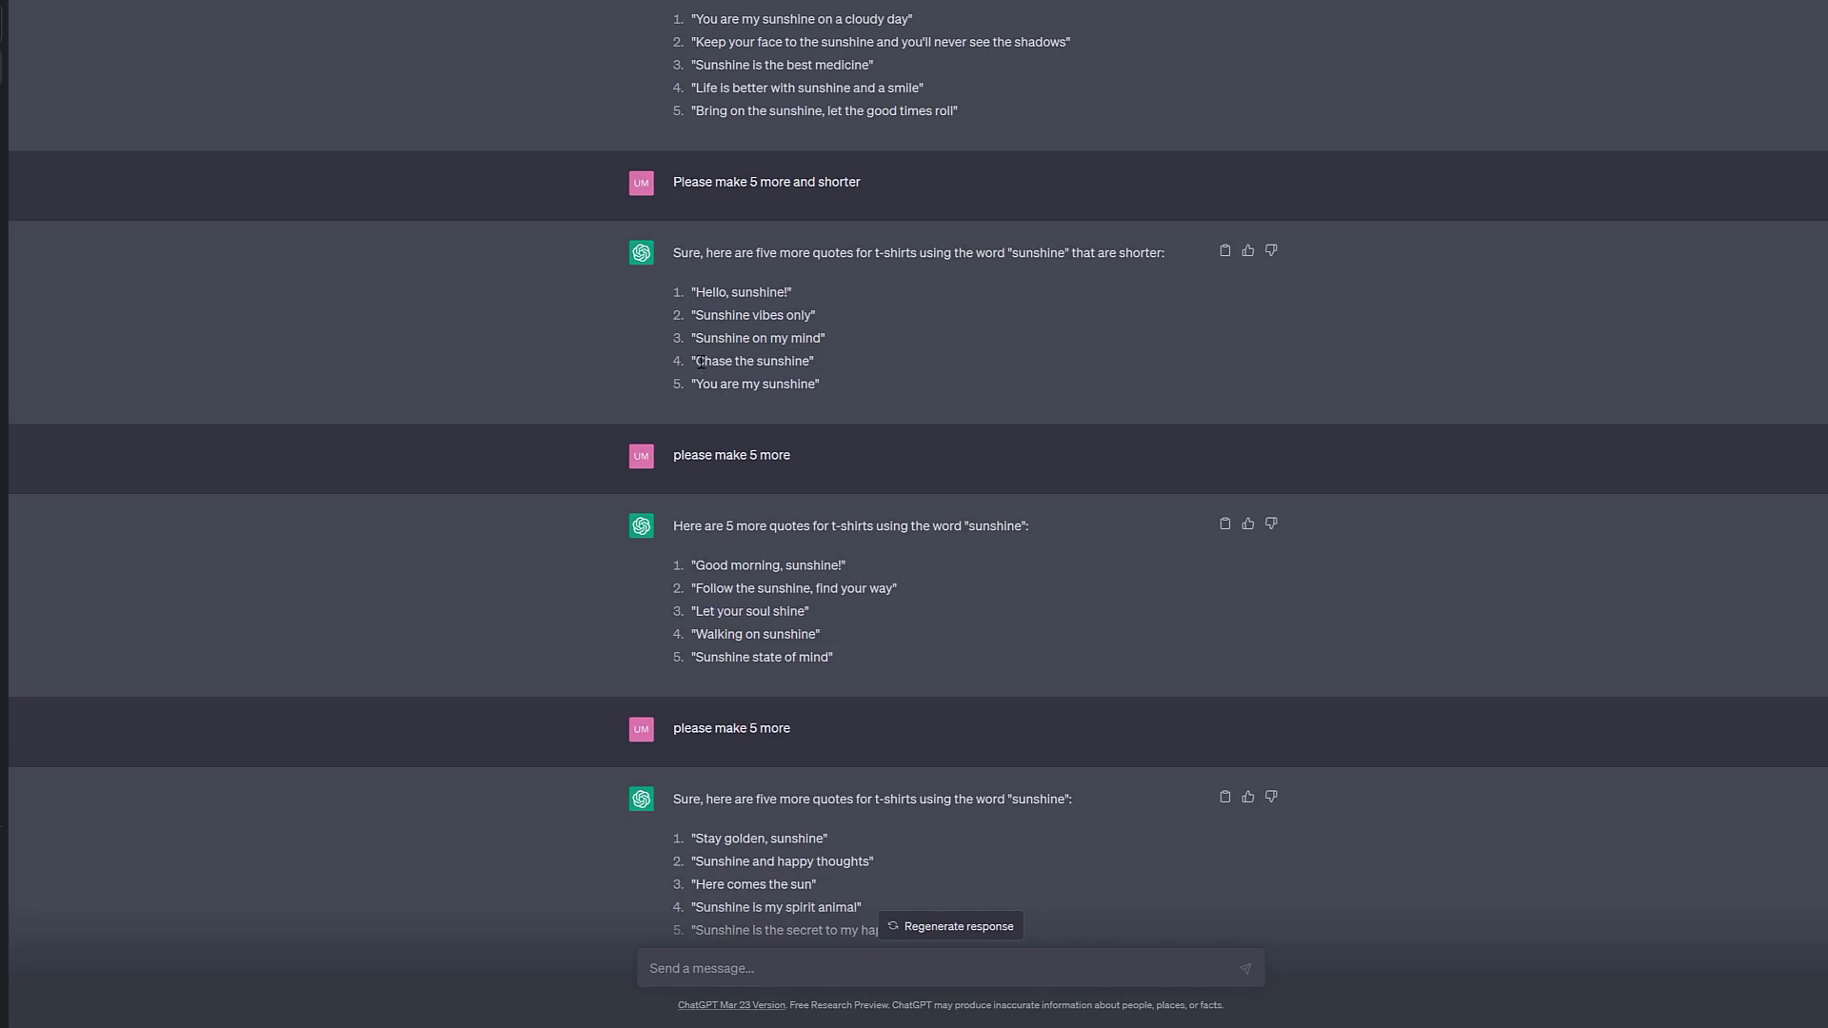
mouse_move(697, 362)
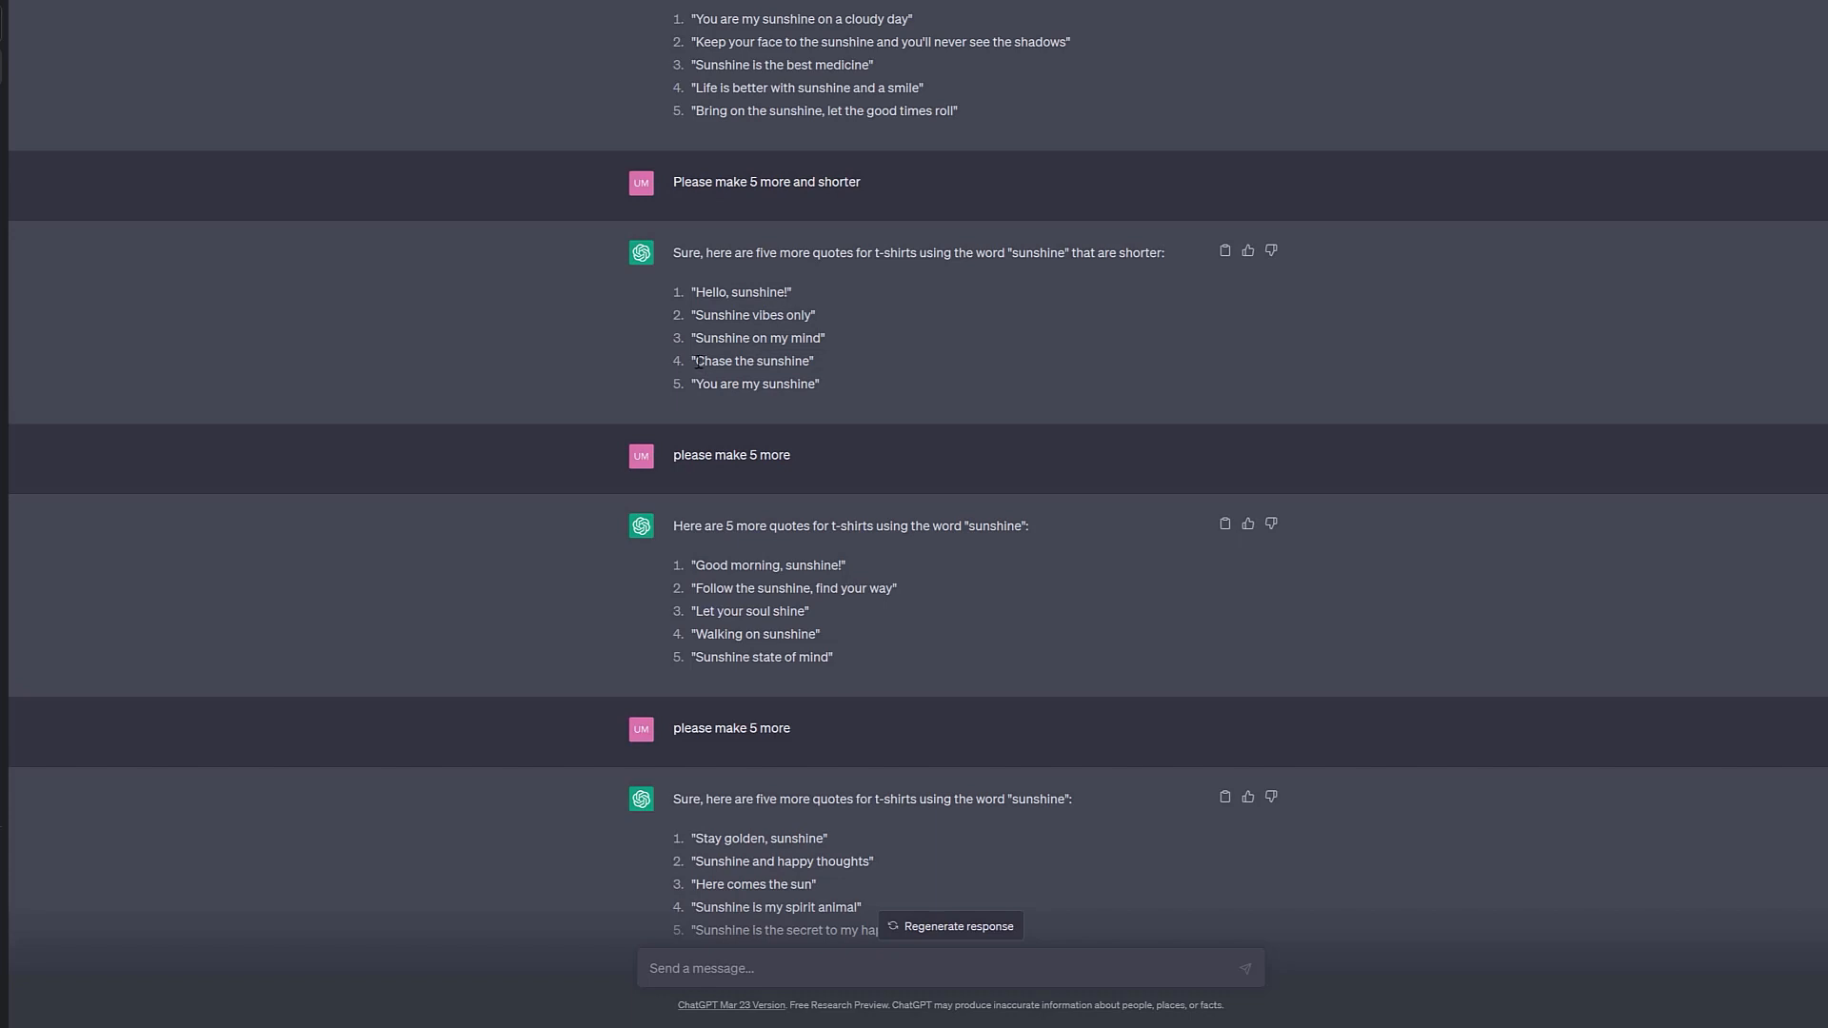
- Search Google for the selected quote 'Chase the sunshine' from the context menu
double_click(710, 360)
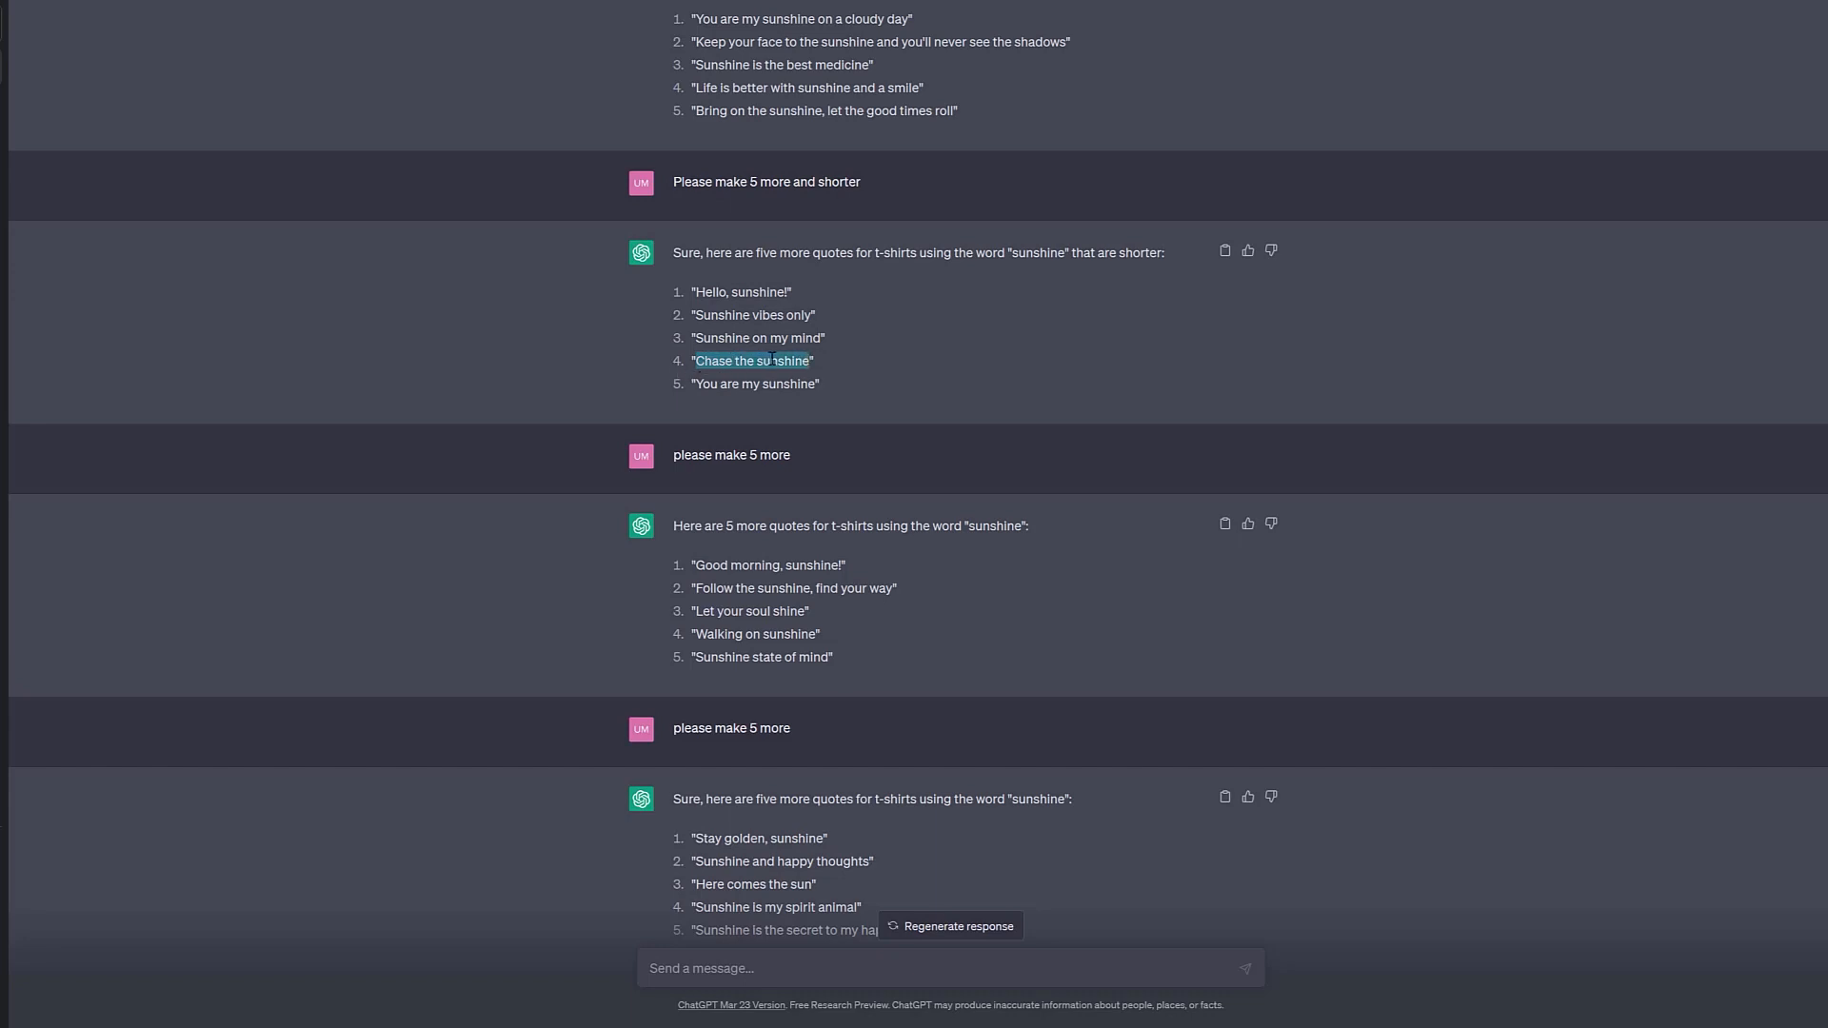
right_click(752, 360)
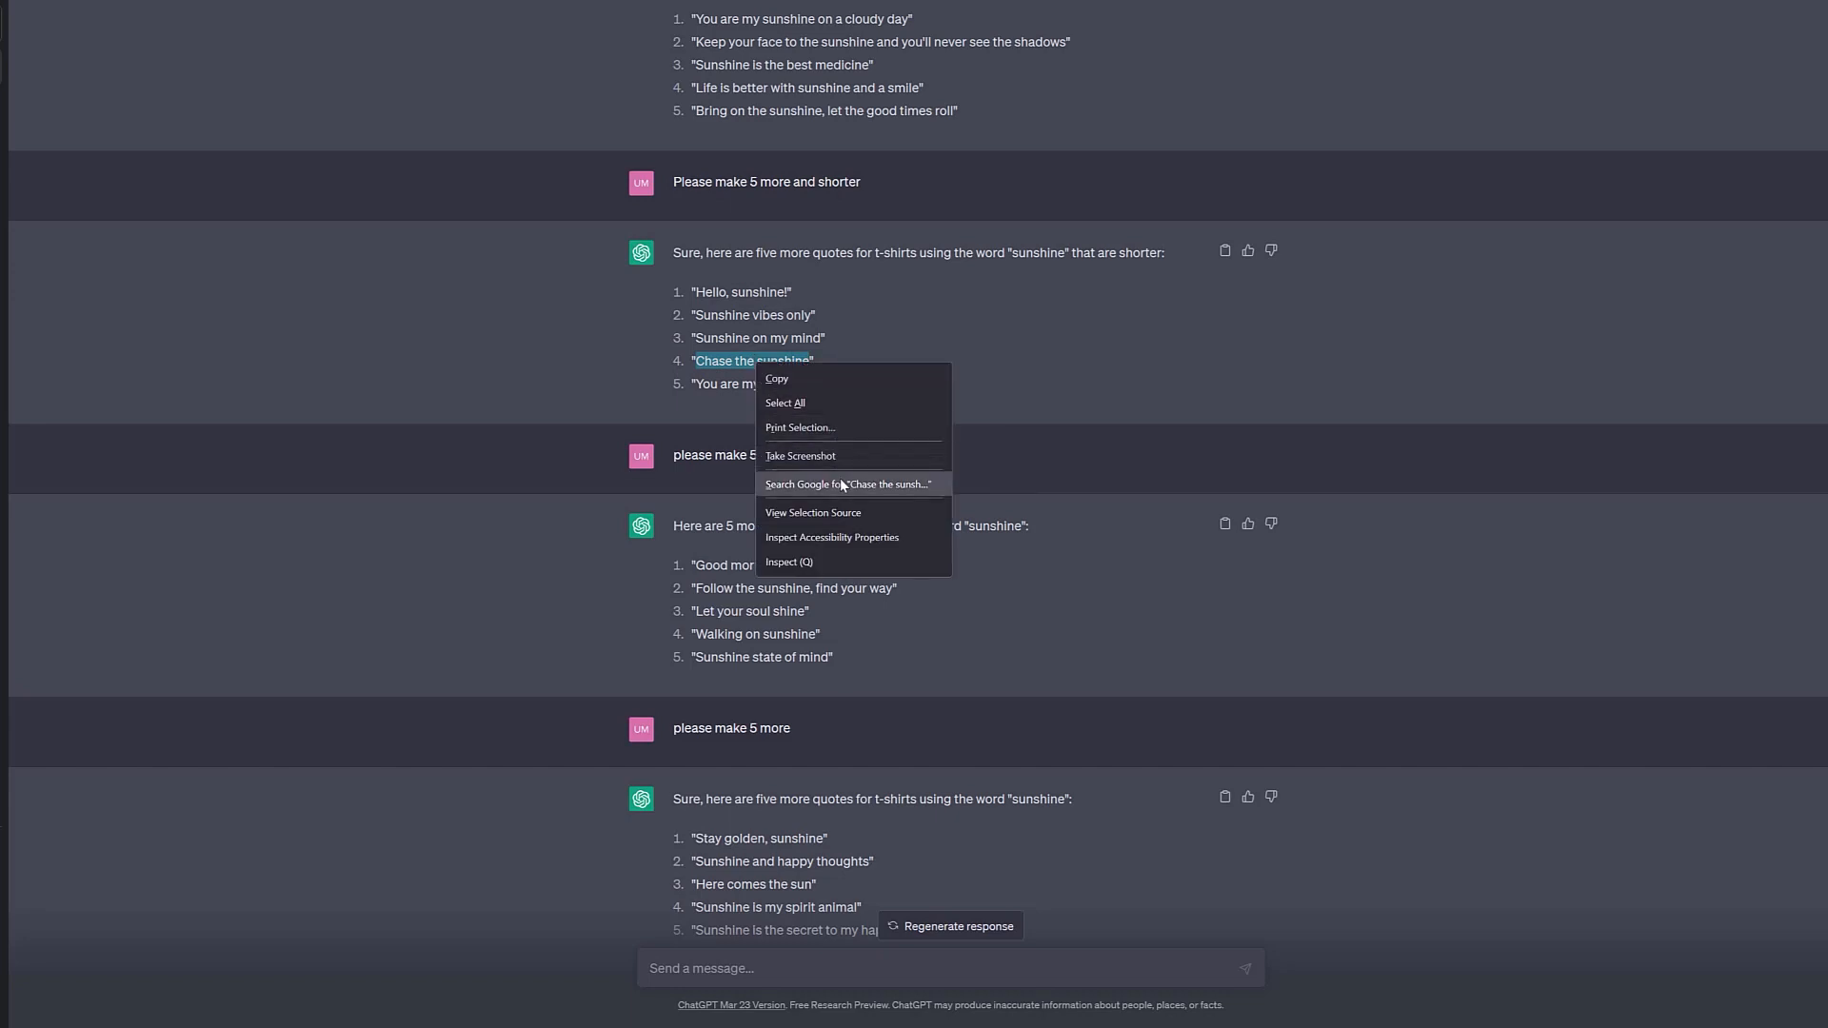
left_click(843, 483)
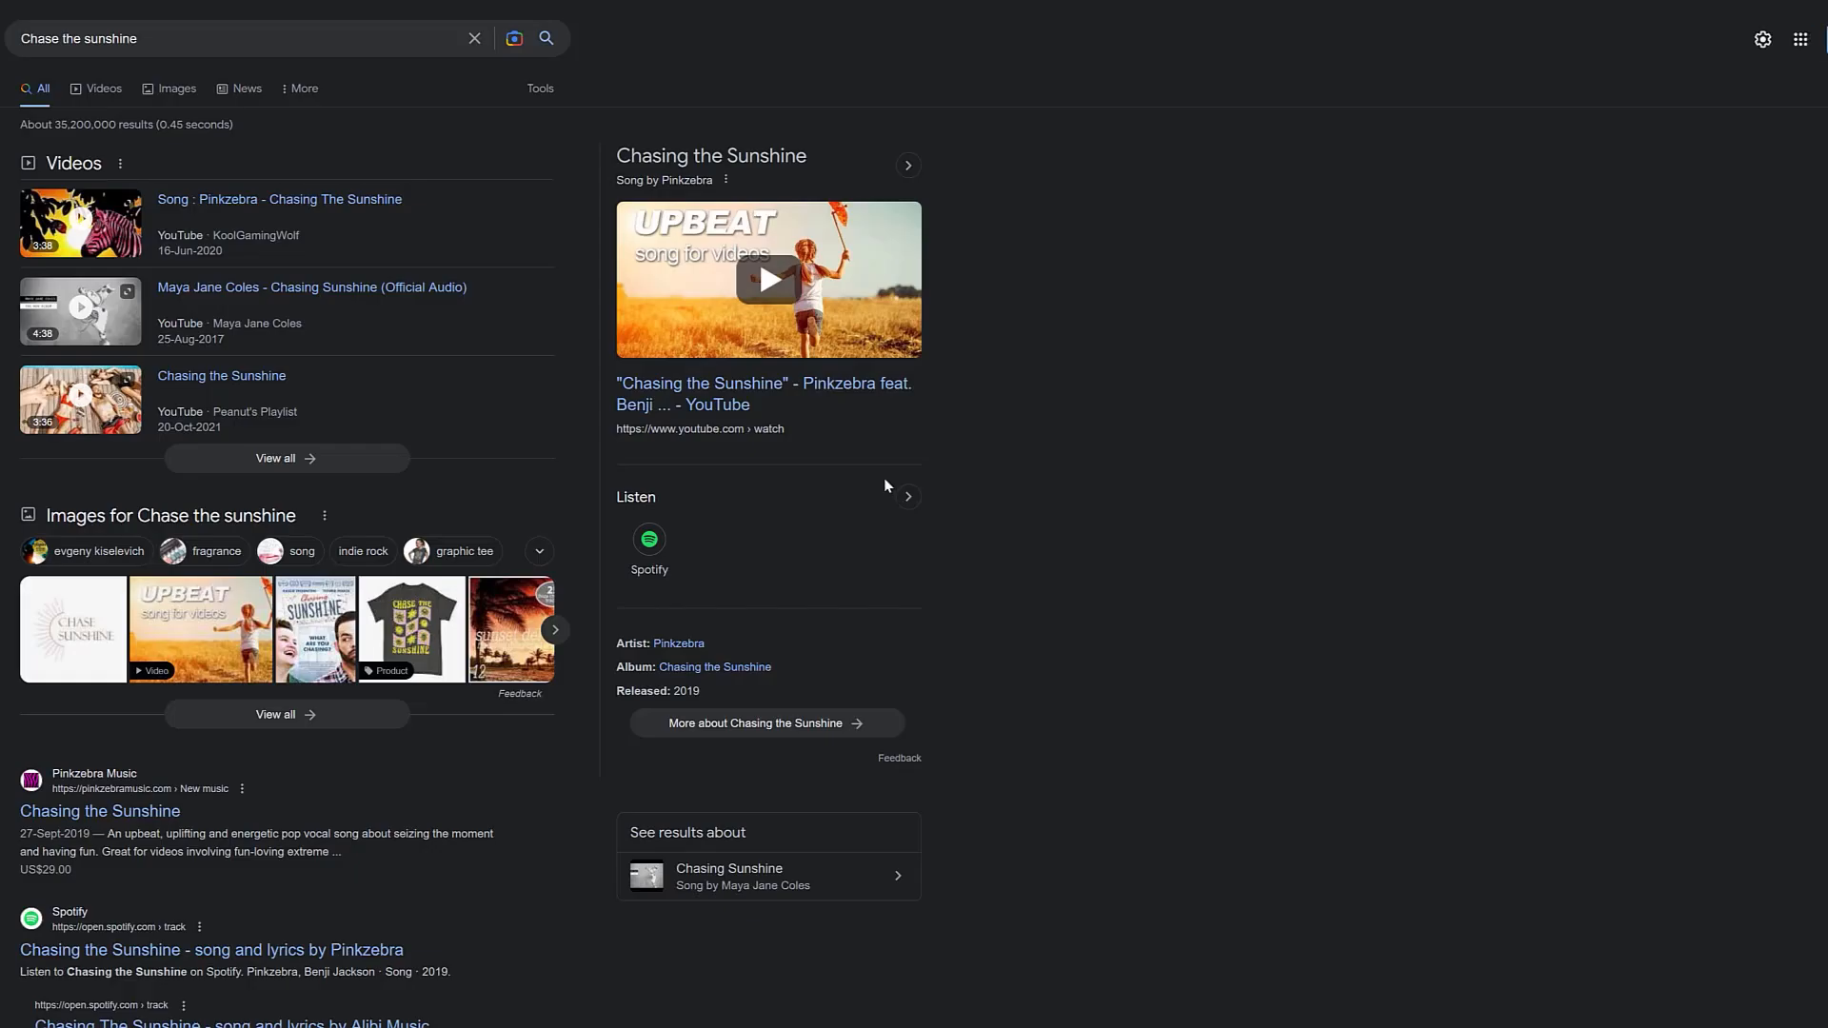
mouse_move(1019, 453)
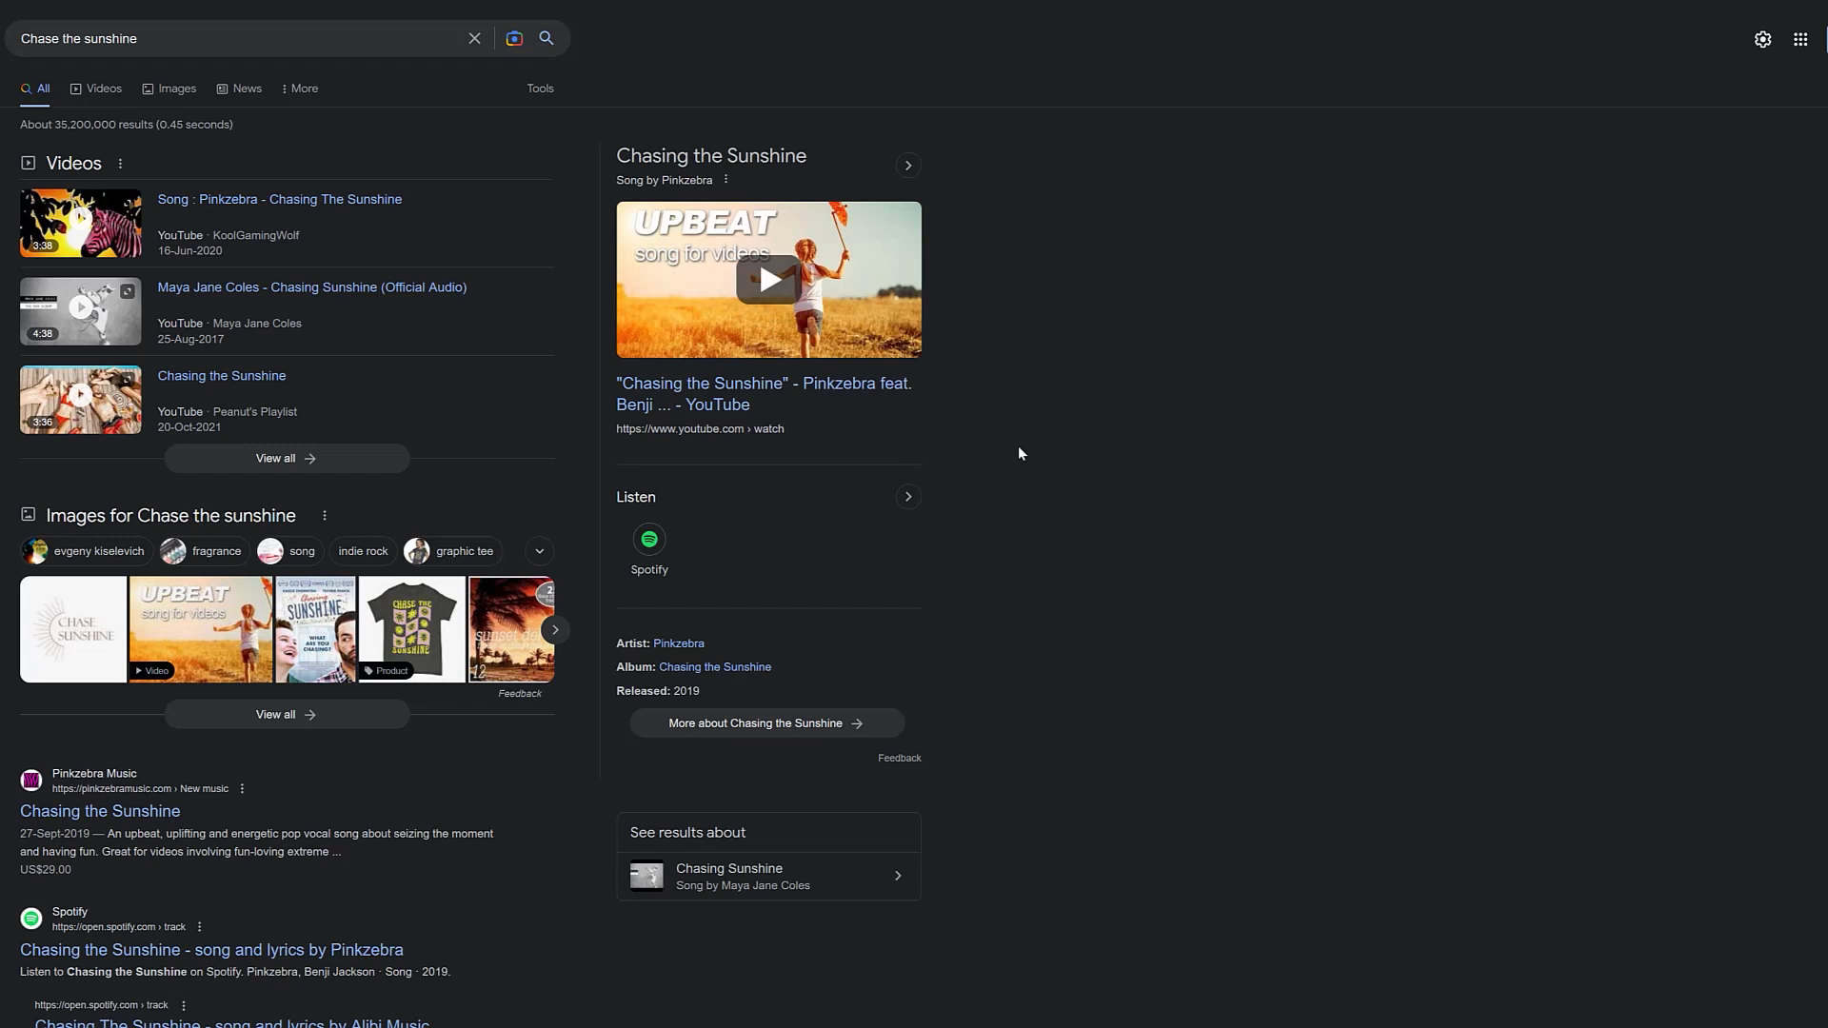
mouse_move(573, 174)
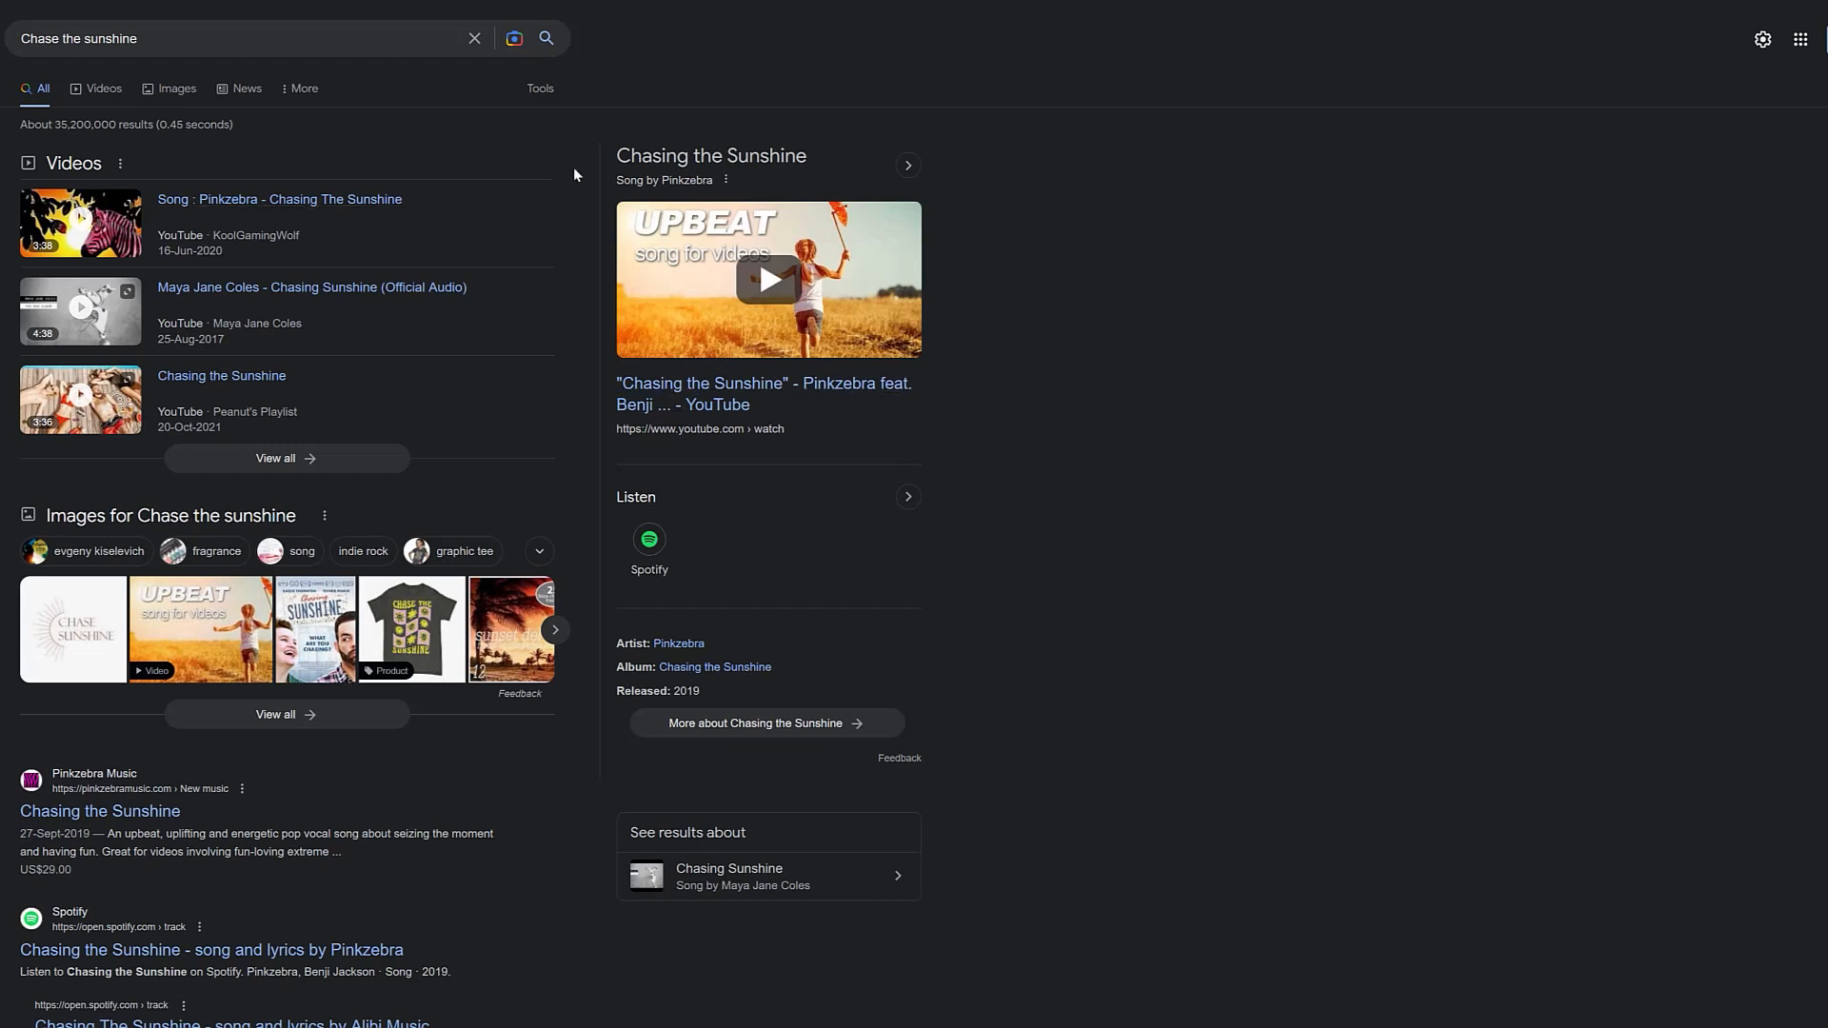
mouse_move(711, 155)
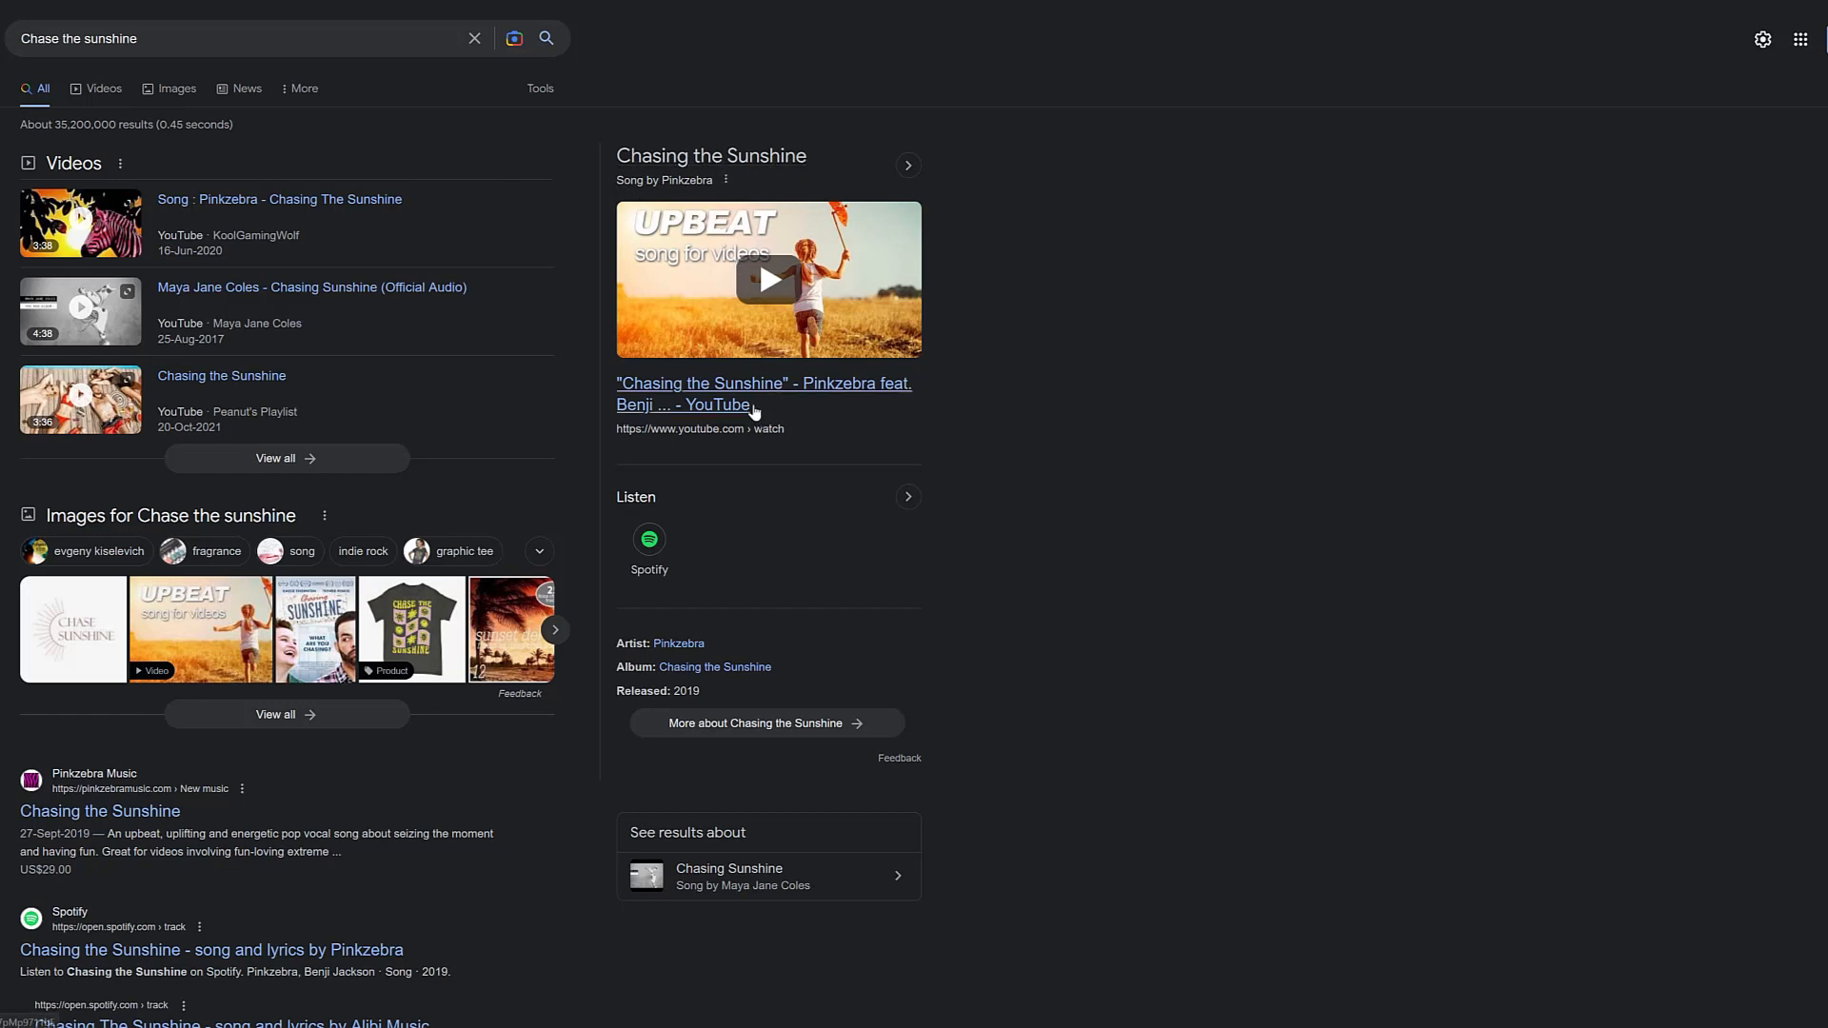
mouse_move(690, 403)
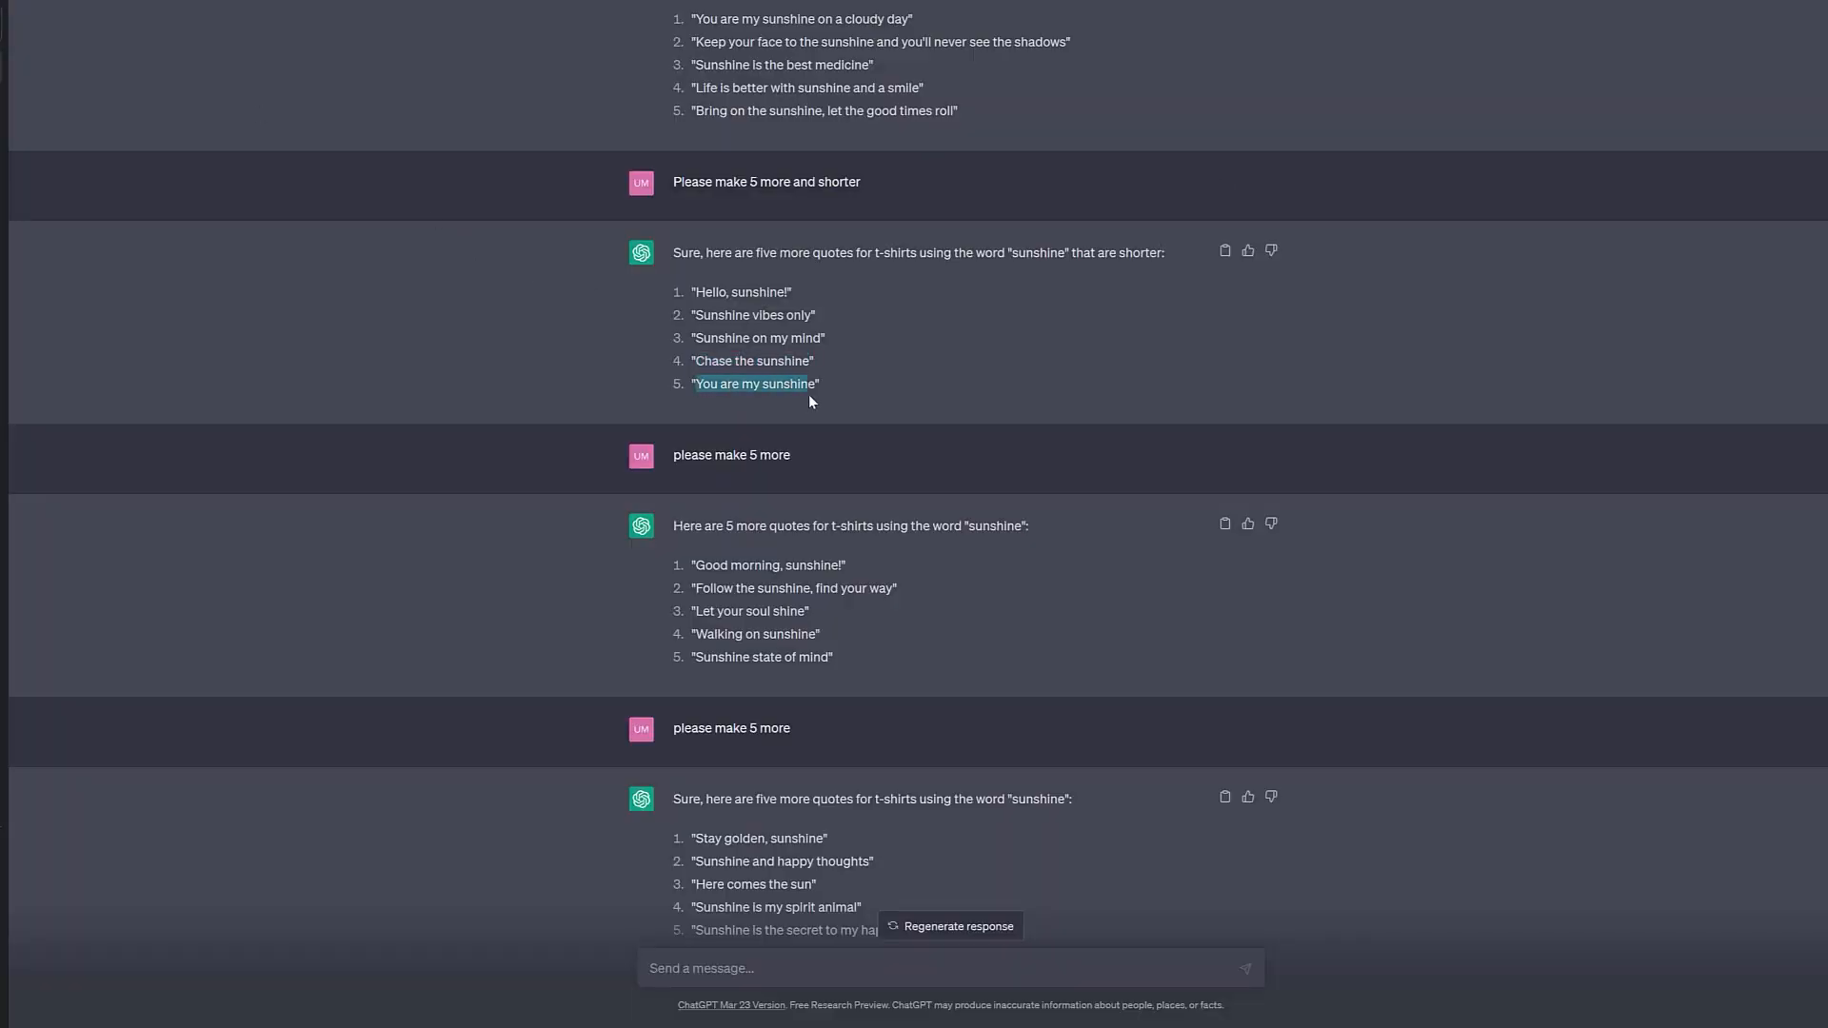
mouse_move(720, 401)
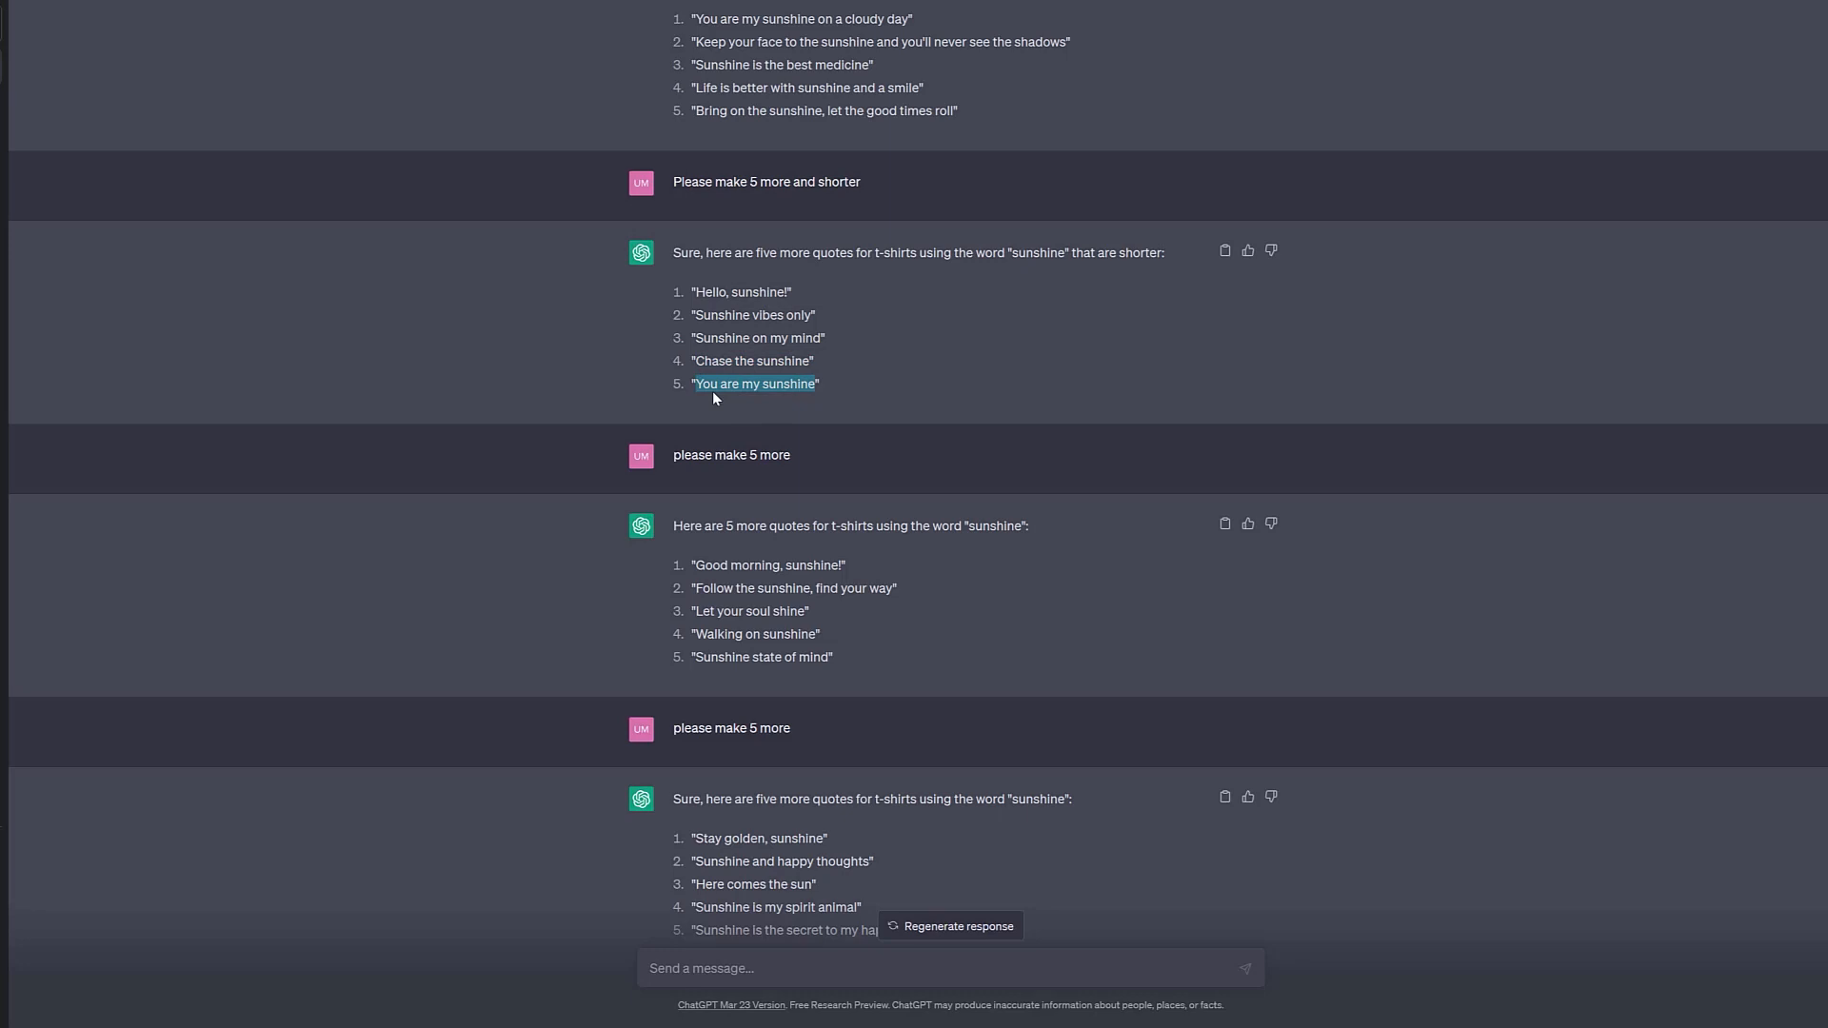
mouse_move(800, 400)
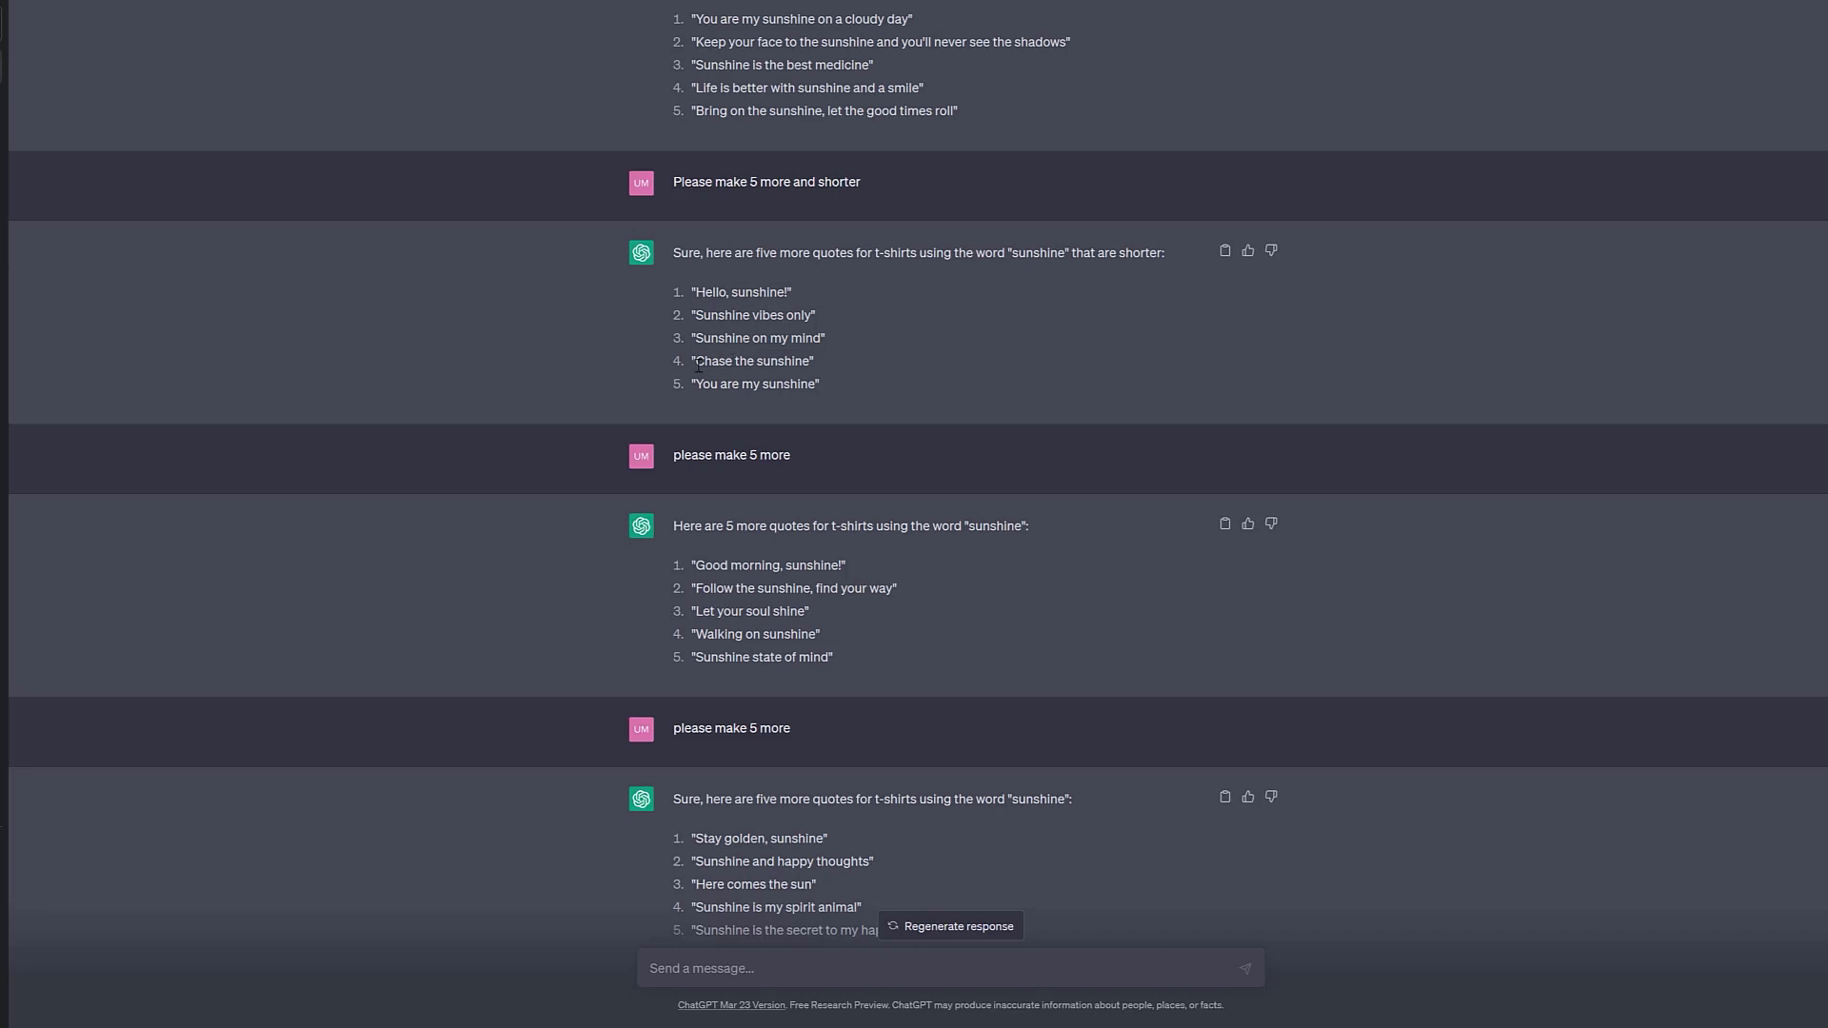
mouse_move(771, 362)
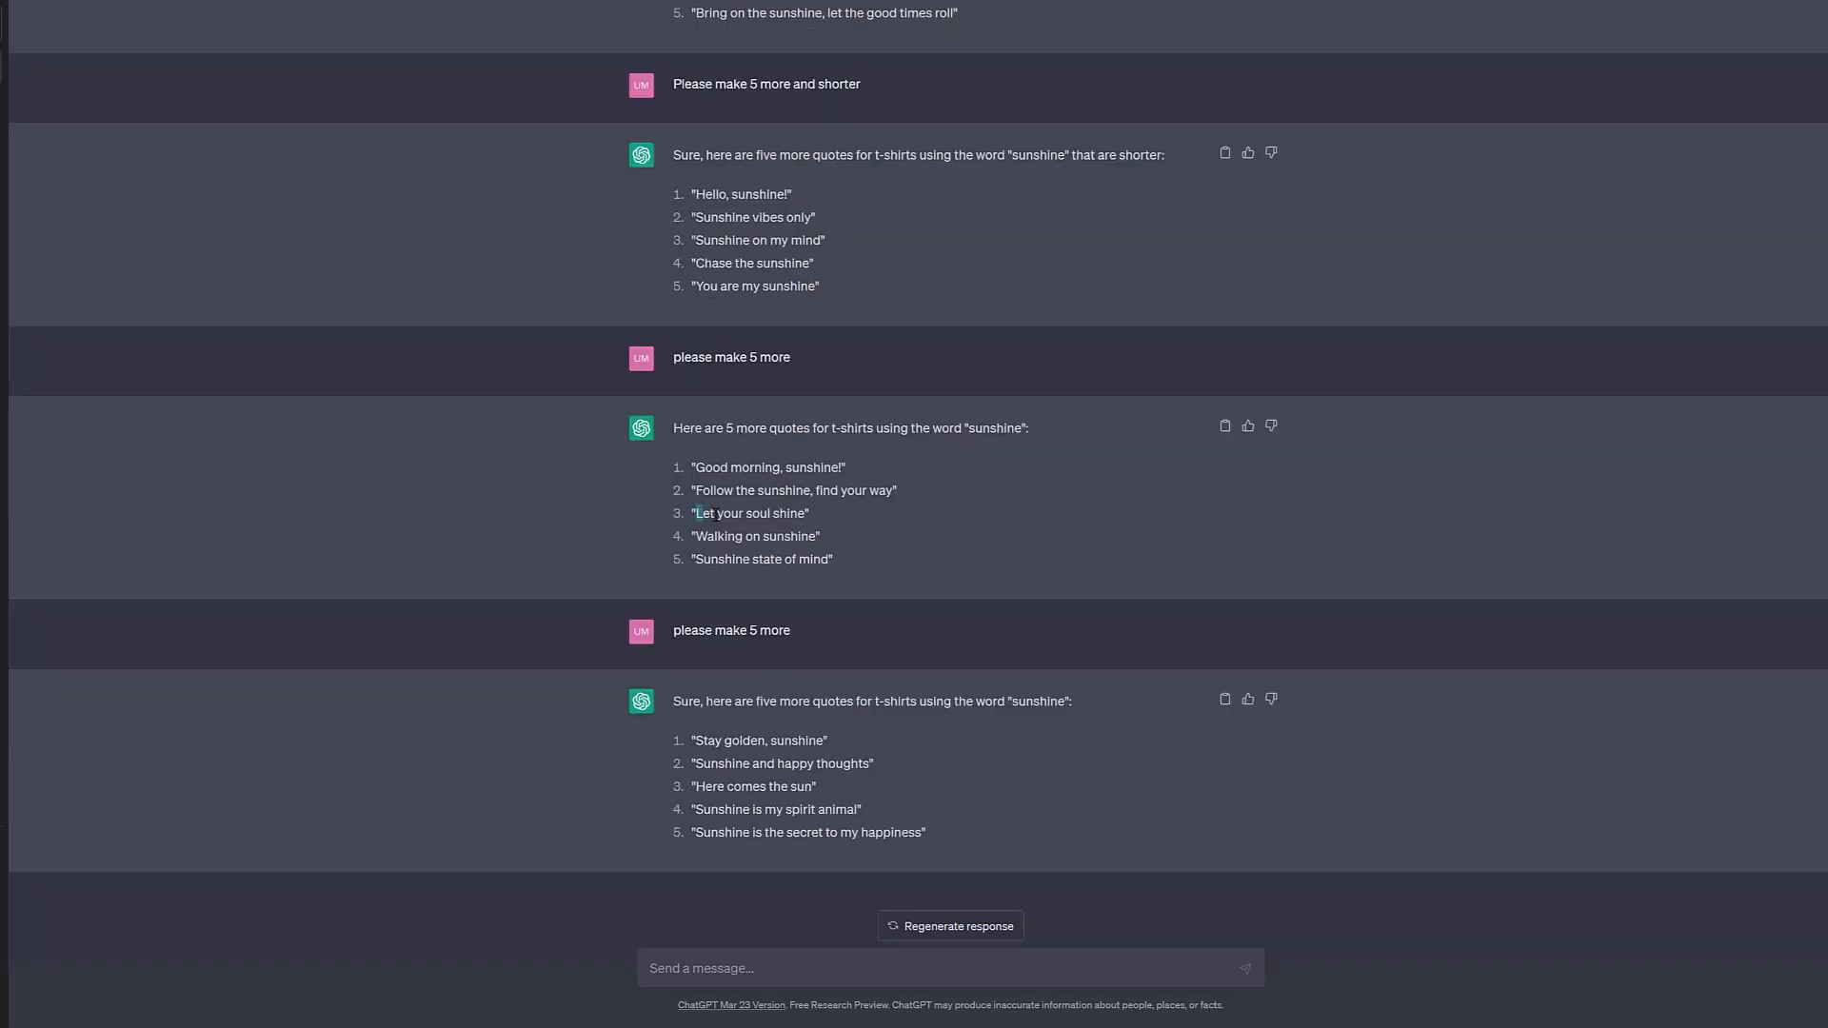
- Search Google for the quote 'Let your soul shine' from the context menu
right_click(750, 512)
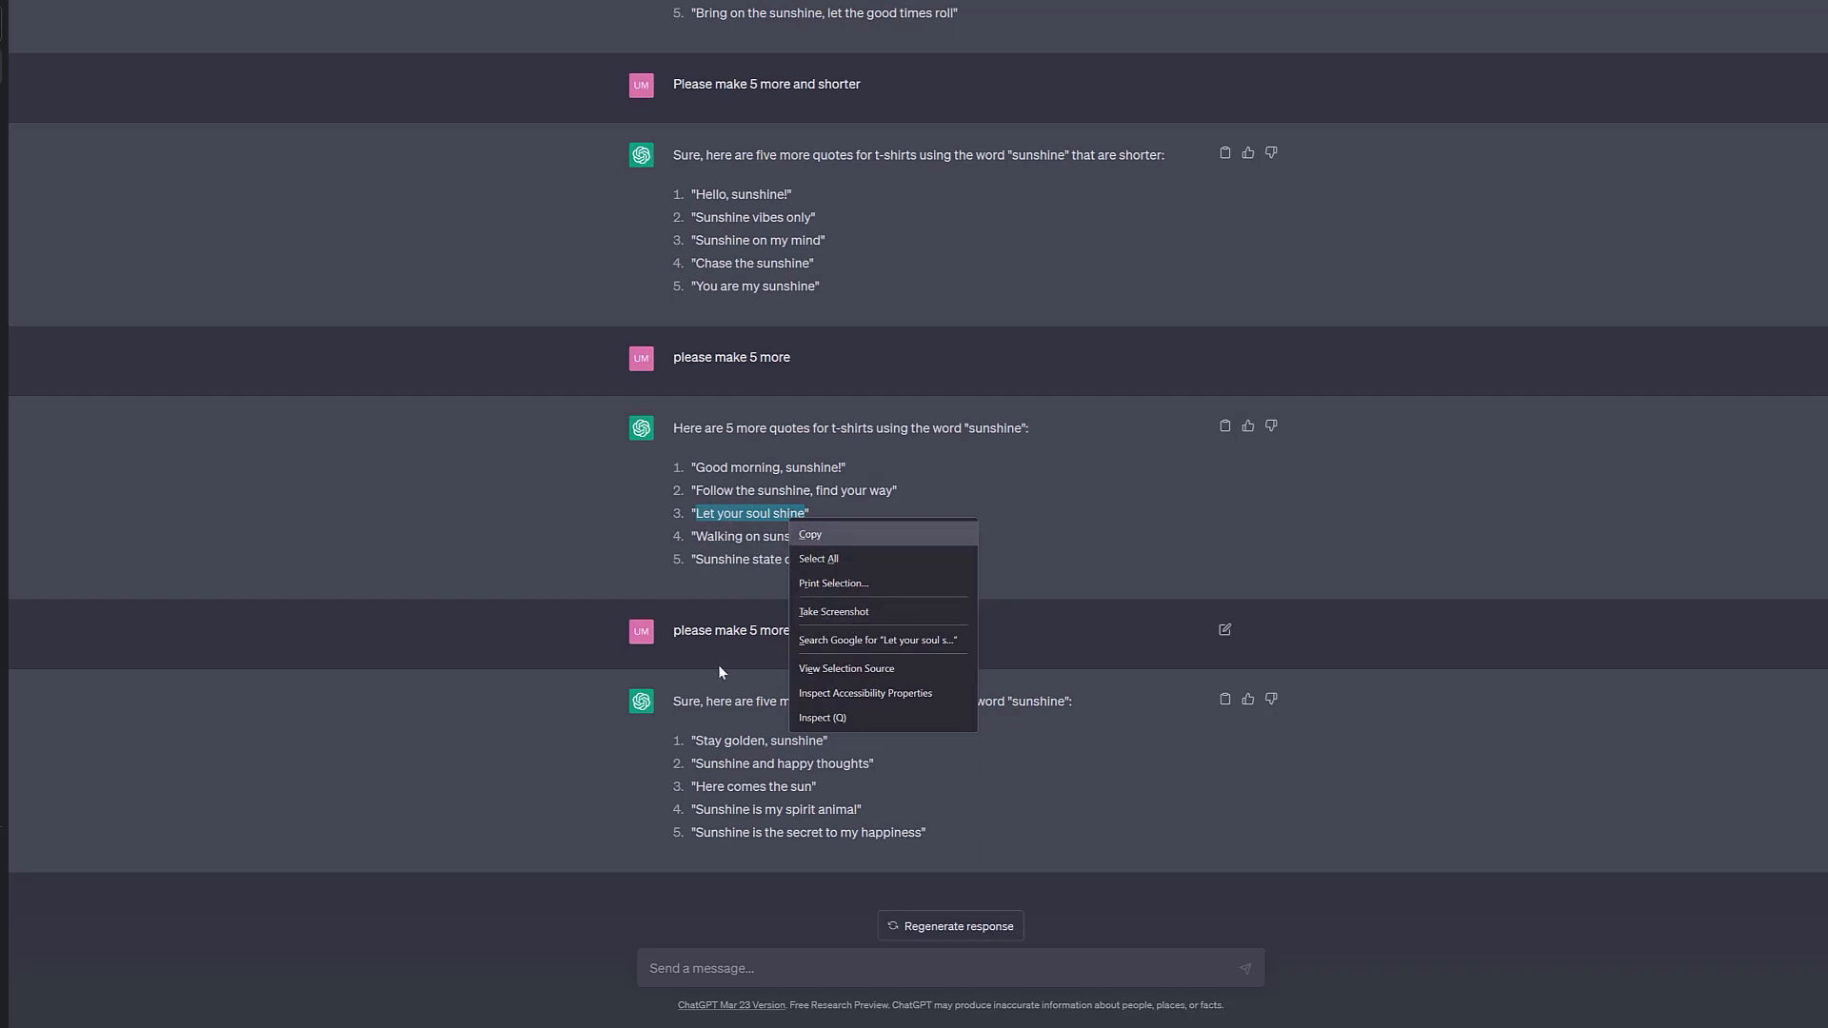
left_click(876, 642)
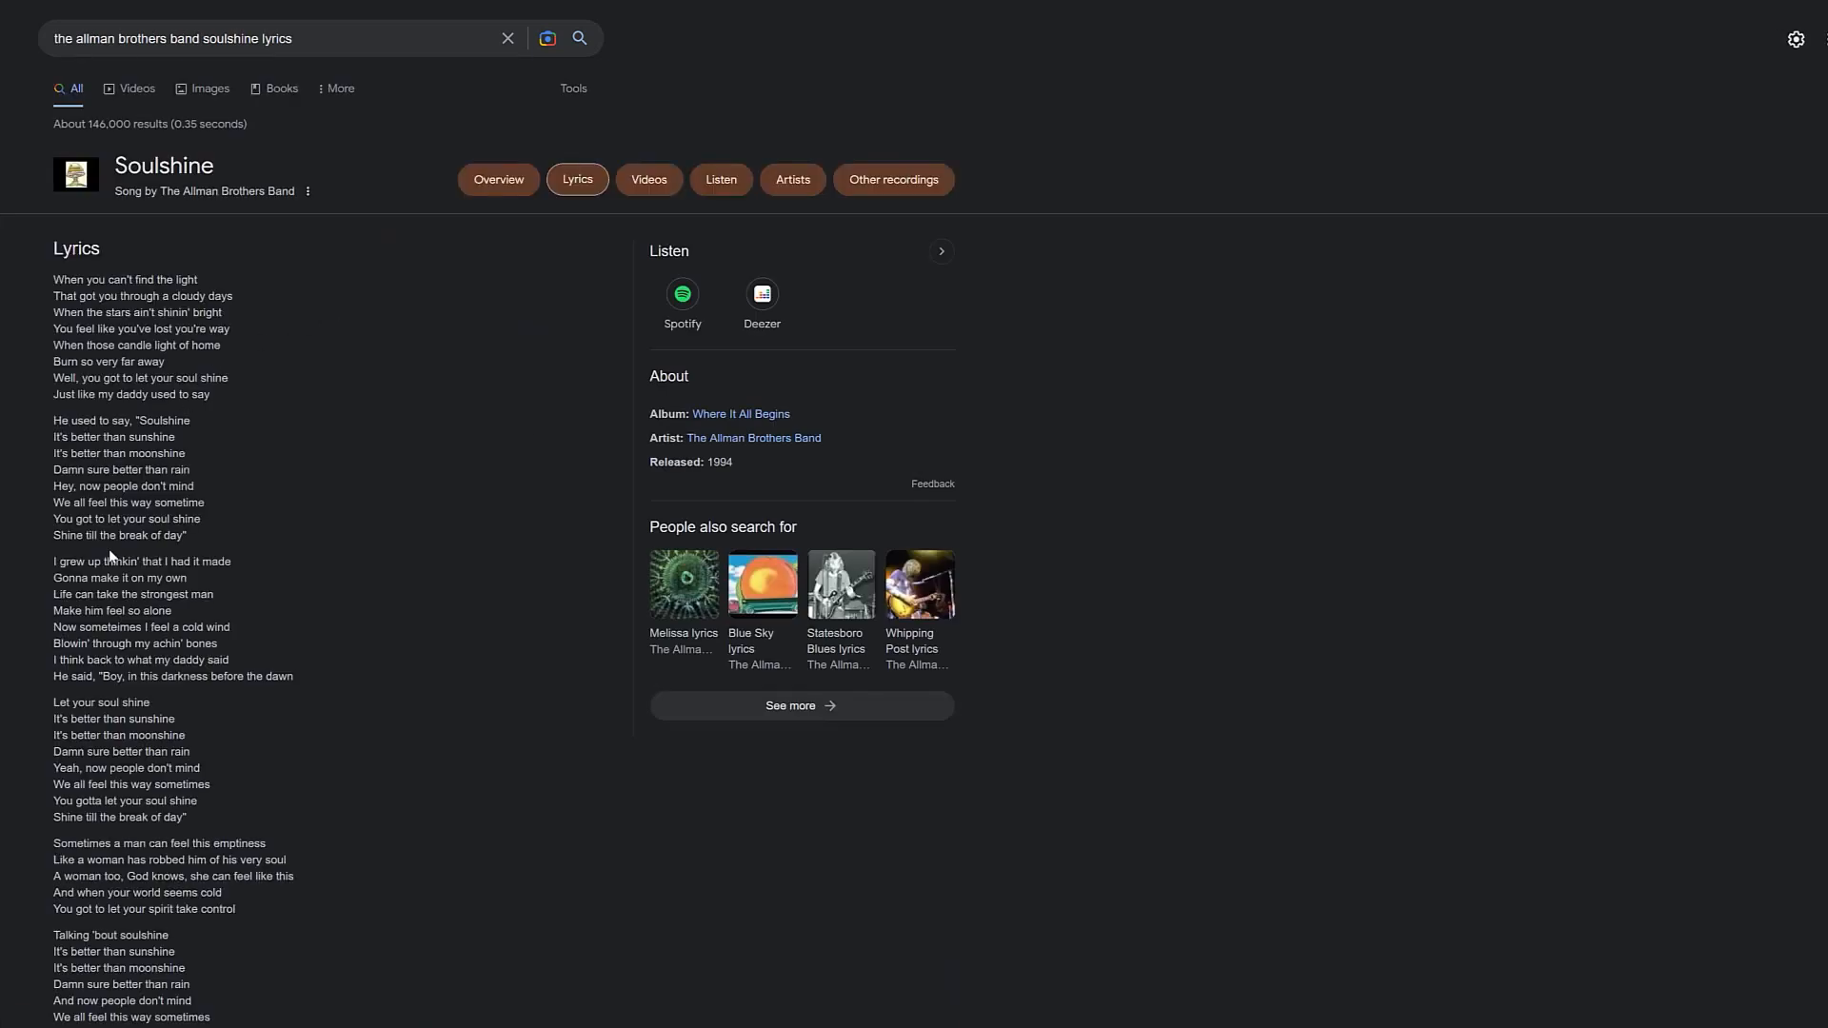
- Scroll through the Soulshine lyrics by The Allman Brothers Band
scroll("down", 3)
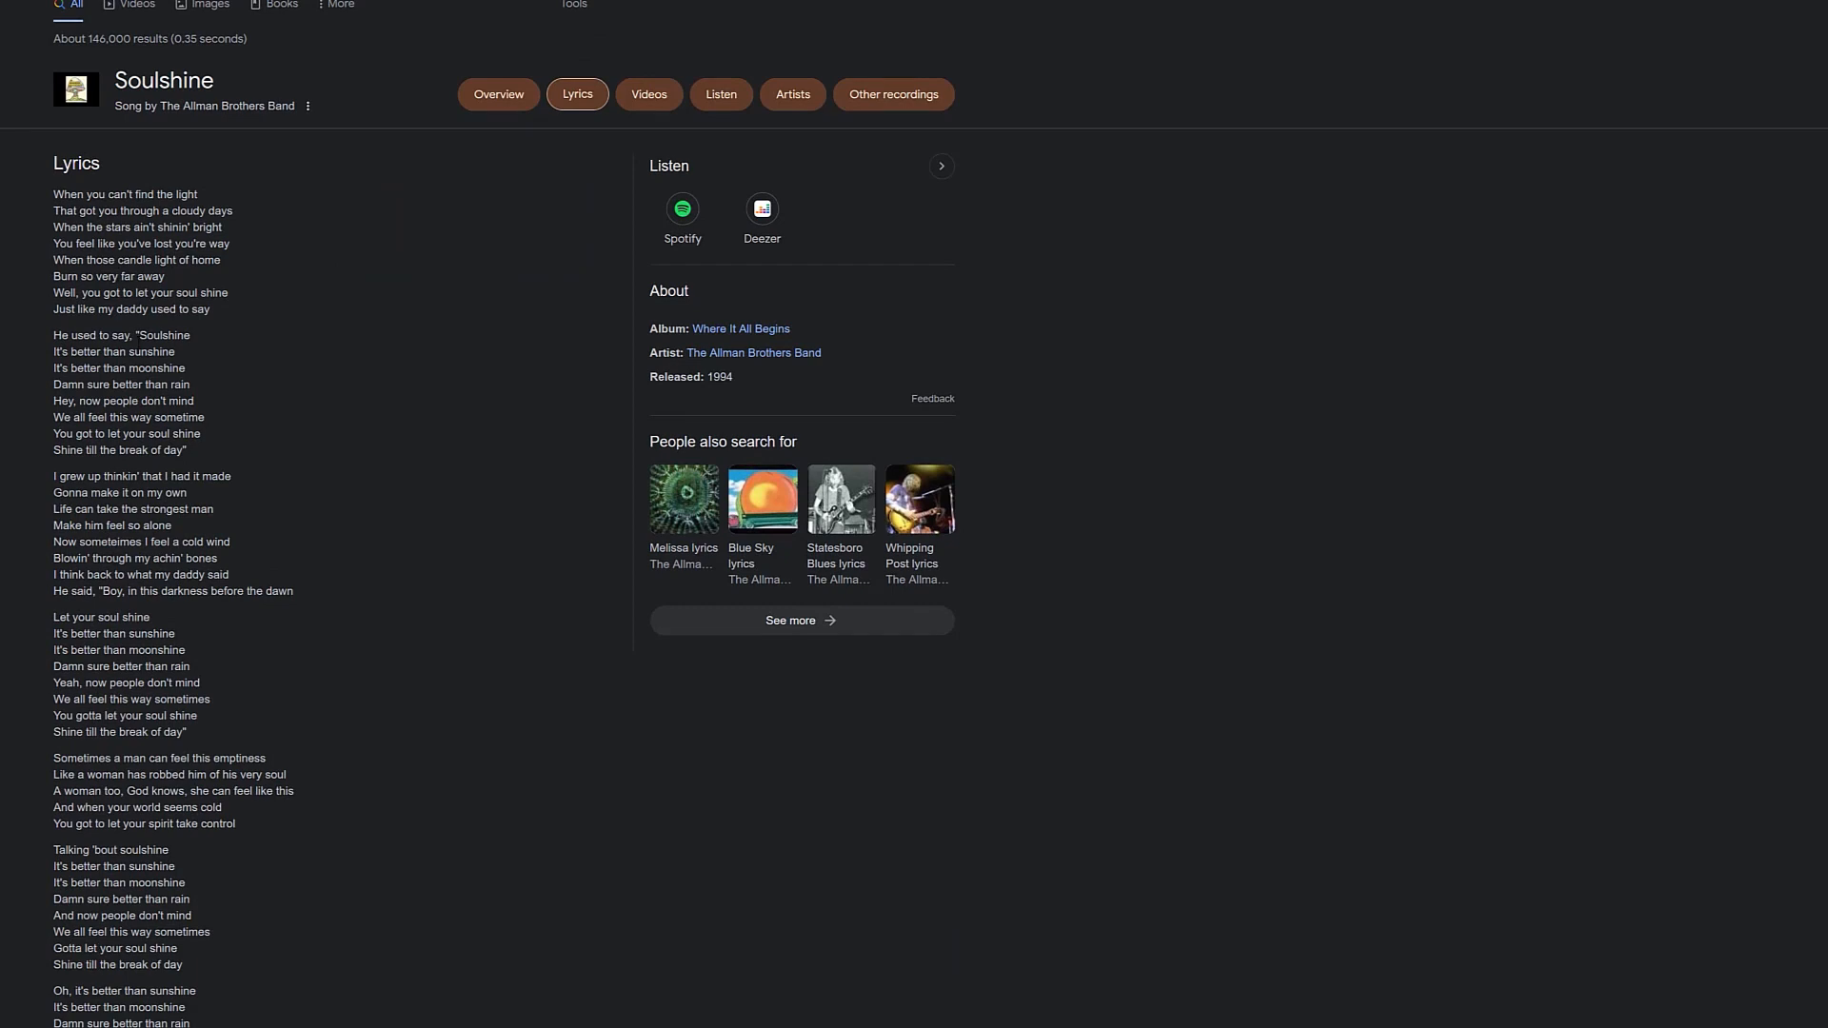